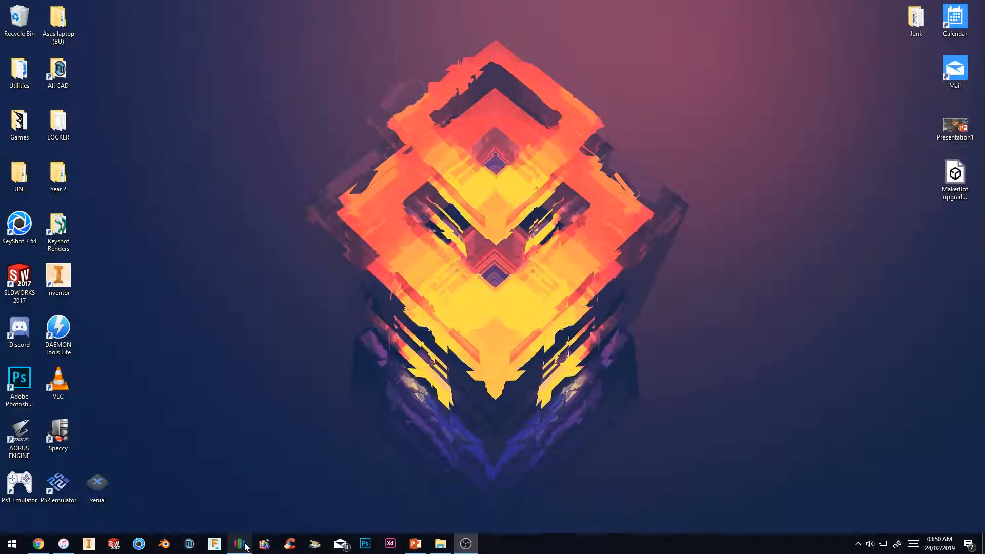
Step: Launch Simplify3D so the angel wings model loads on the build plate
click(238, 544)
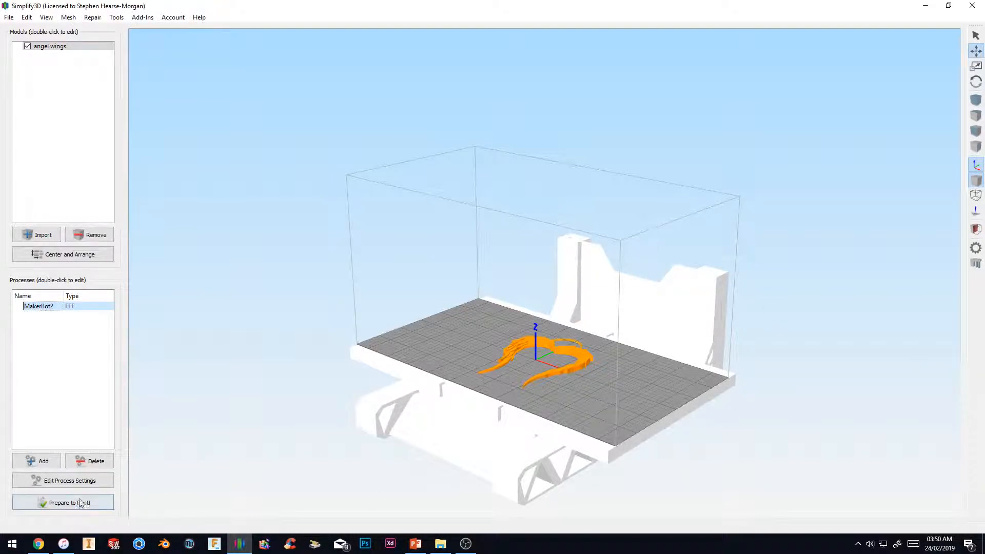
Step: Run Prepare to Print to preview the wings toolpaths (about 31 minutes), then exit the preview
click(63, 502)
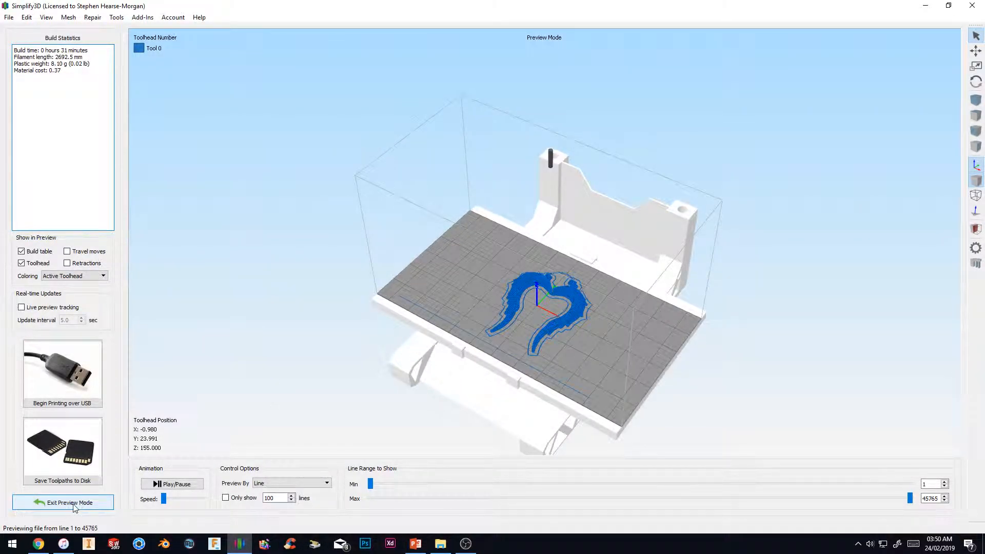
click(62, 503)
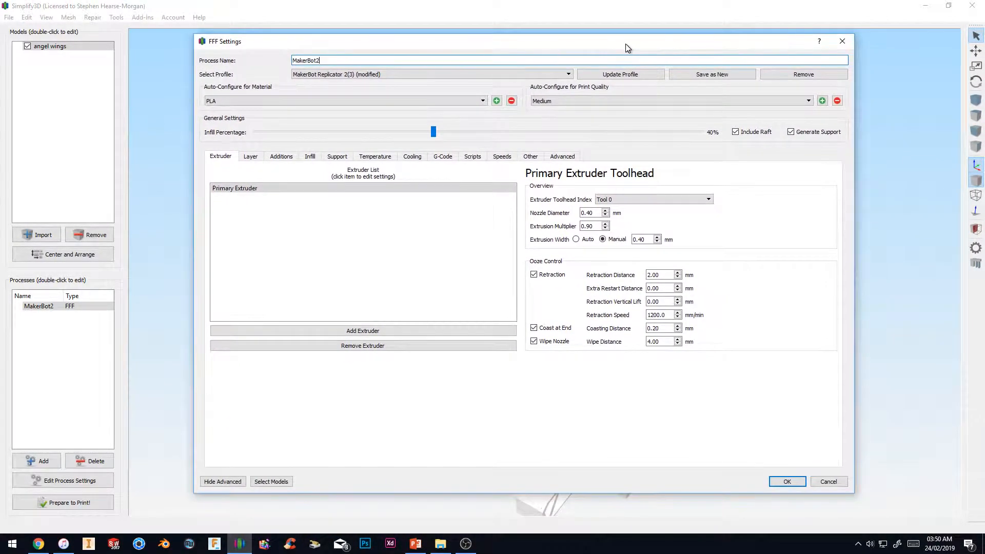
Step: In the Starting Script, set the G1 prime-line commands apart with blank lines and select them
click(472, 156)
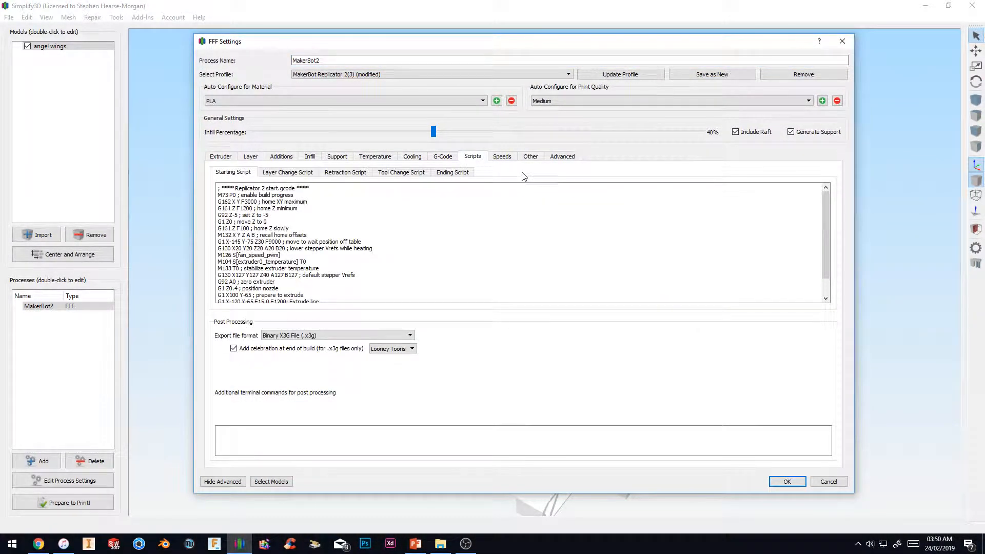
mouse_move(314, 262)
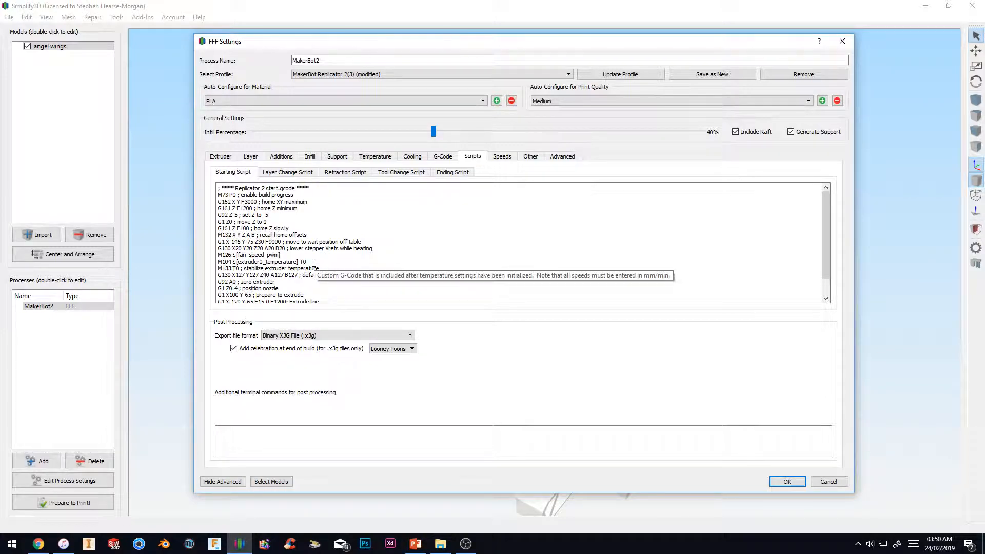
scroll(down, 3)
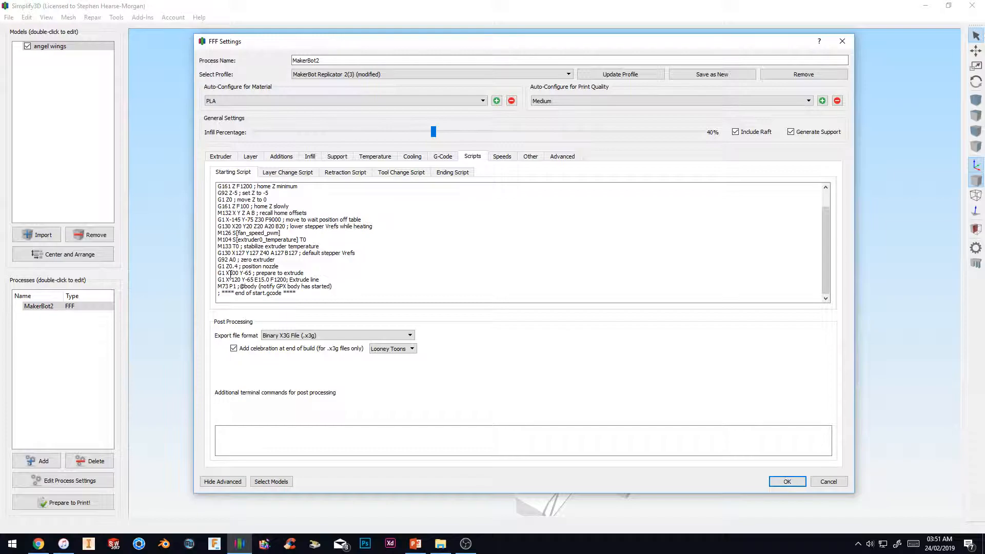
mouse_move(229, 279)
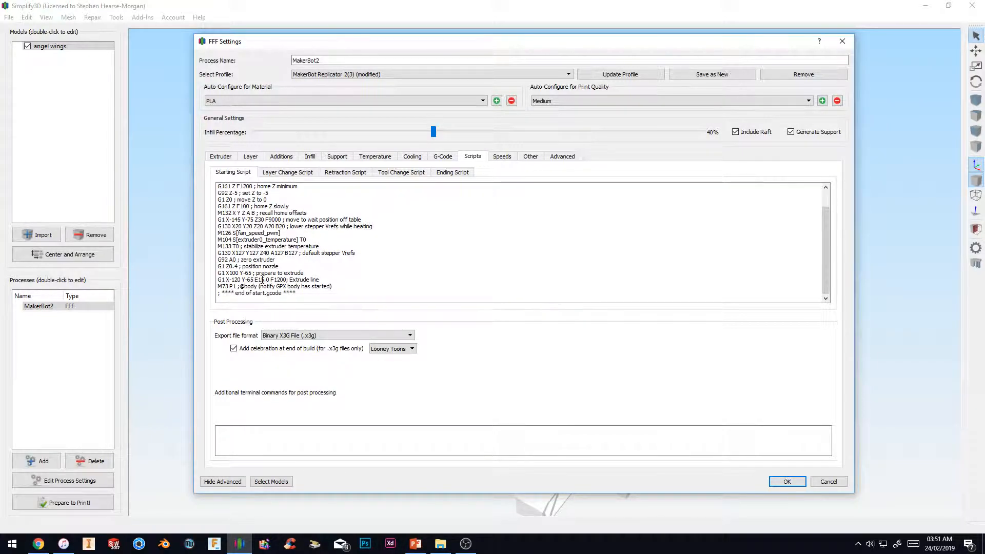
mouse_move(276, 287)
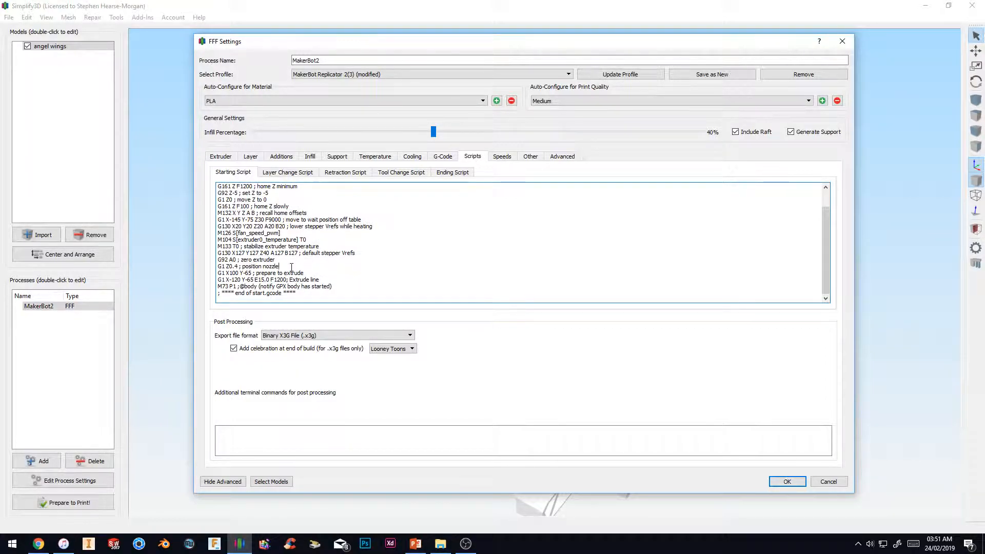
scroll(down, 3)
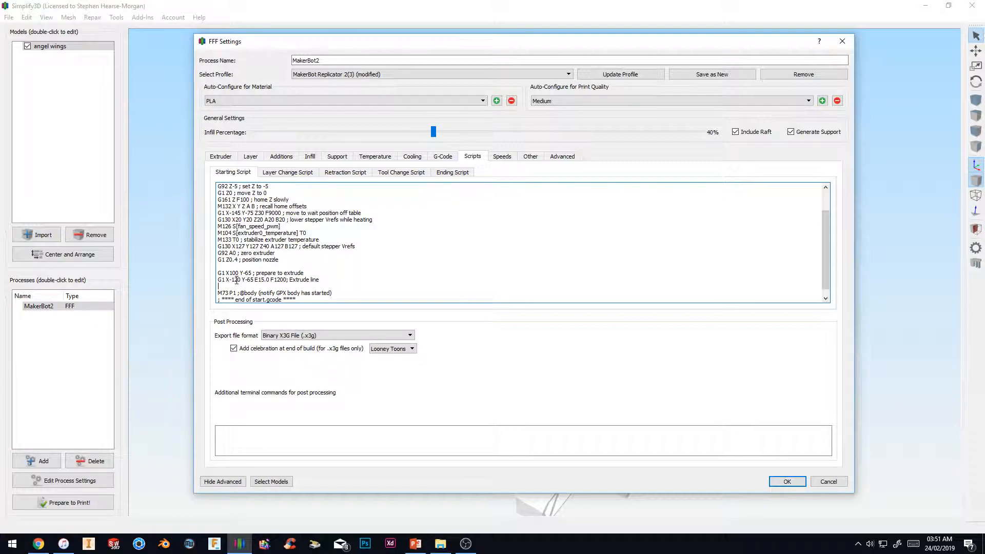
mouse_move(236, 286)
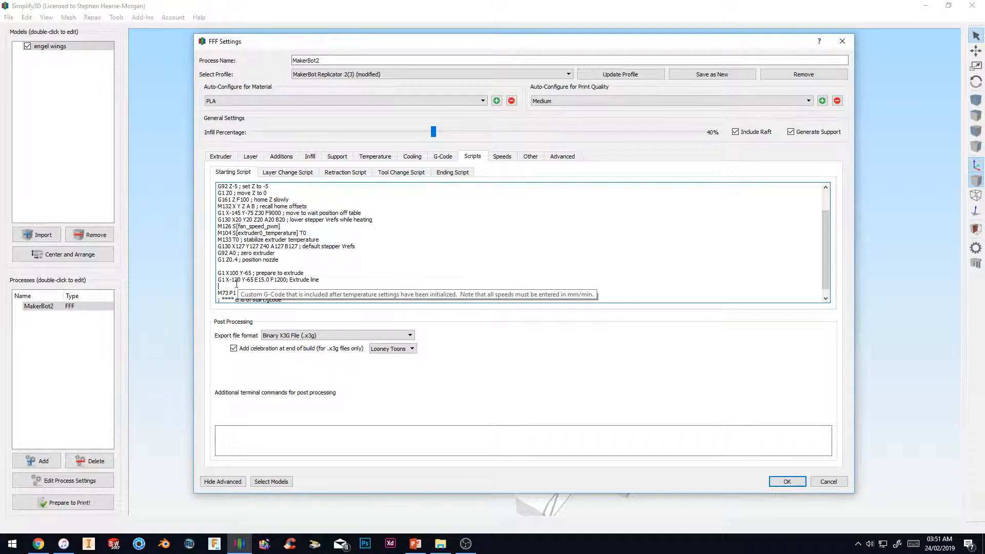
mouse_move(211, 275)
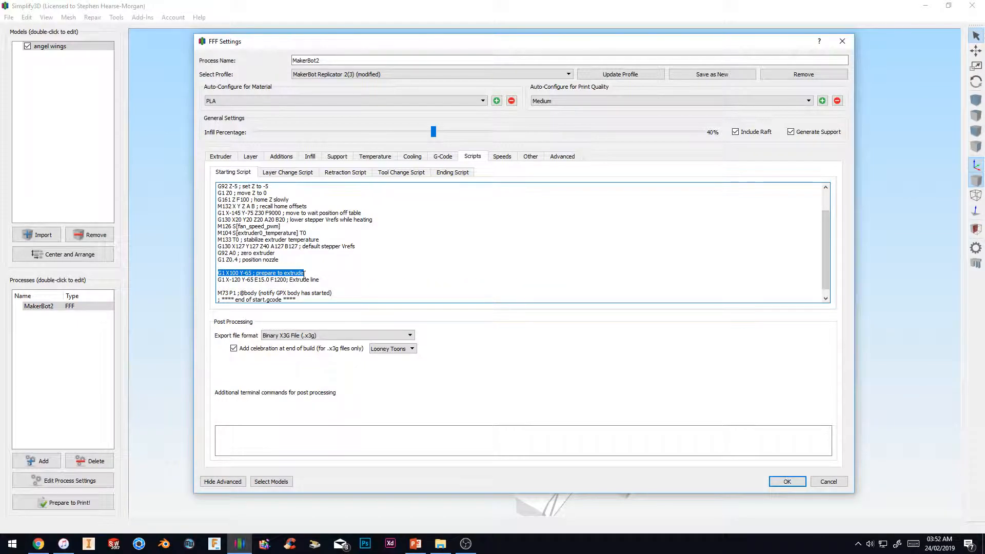
click(245, 273)
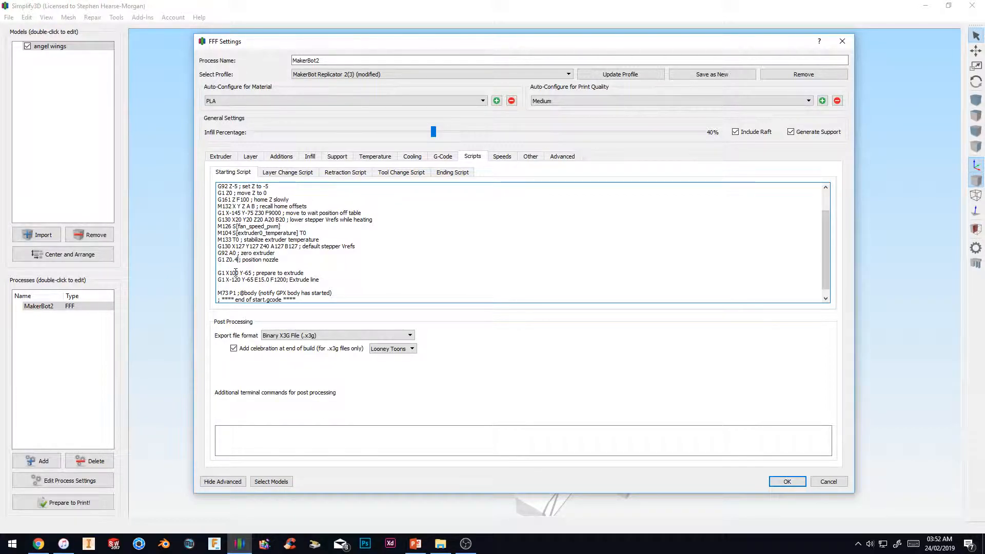
double_click(248, 260)
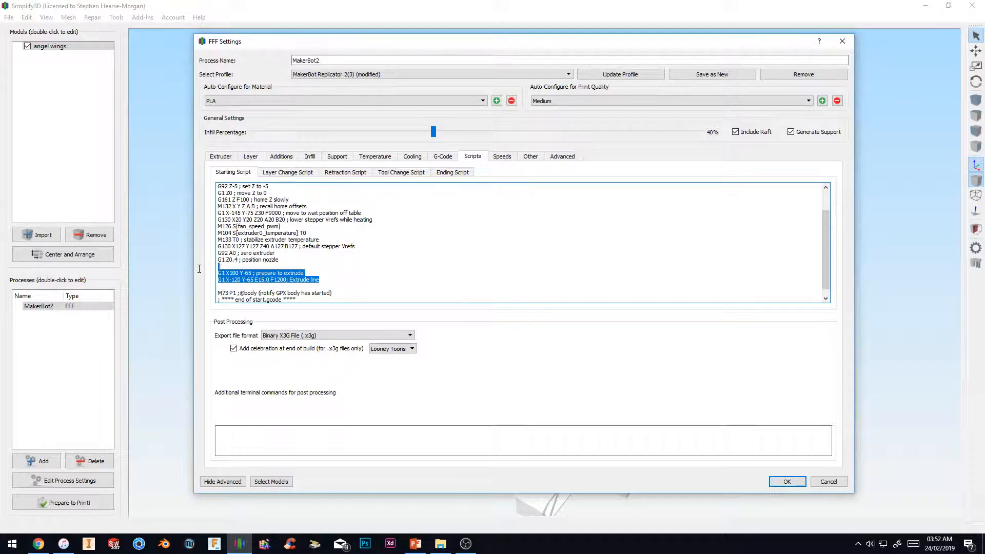
mouse_move(216, 279)
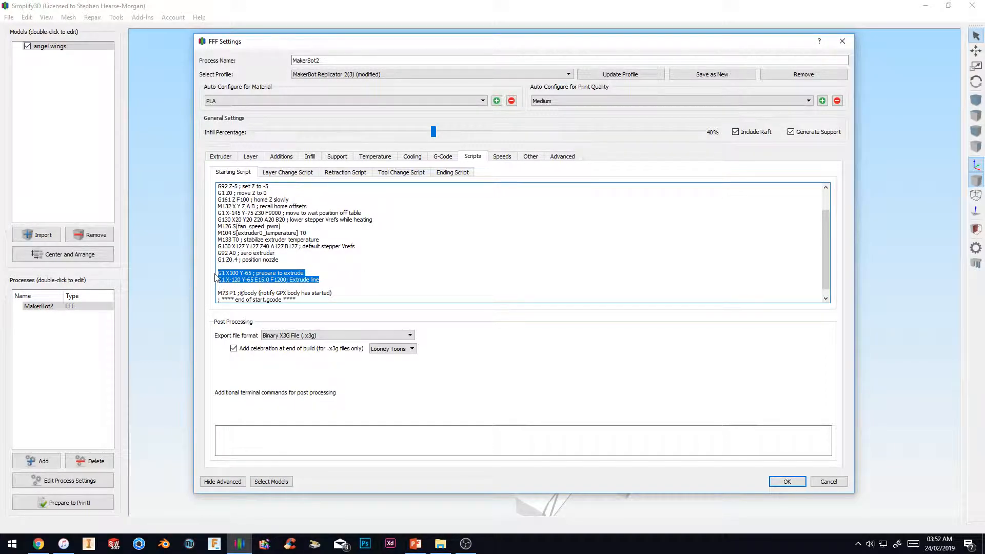
mouse_move(802, 74)
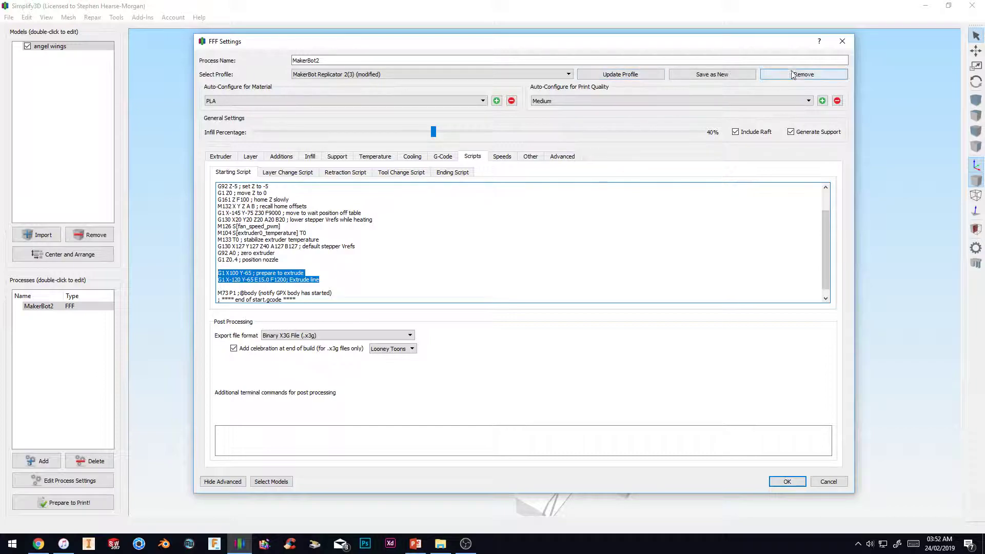
mouse_move(842, 41)
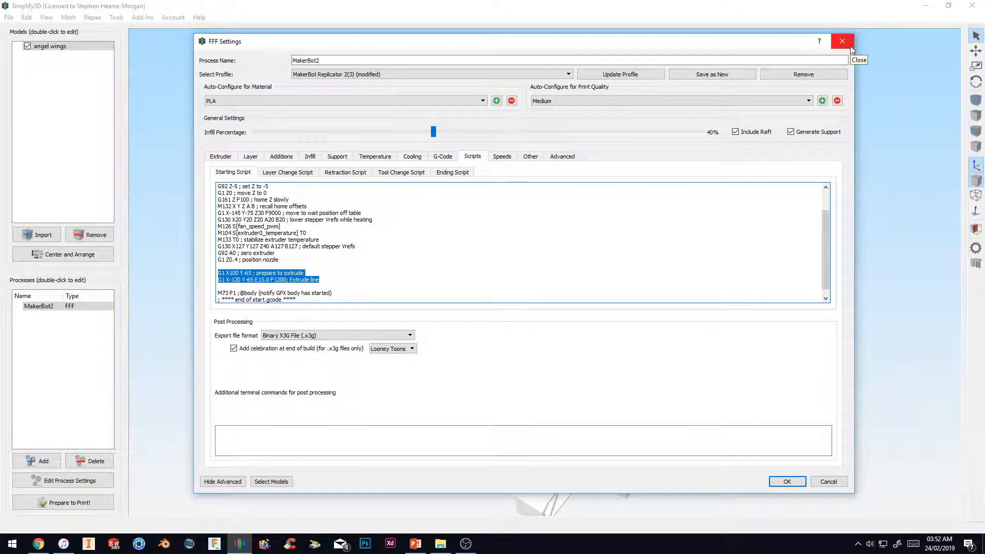
Step: Close FFF Settings and launch the Configuration Assistant from the Help menu
click(841, 41)
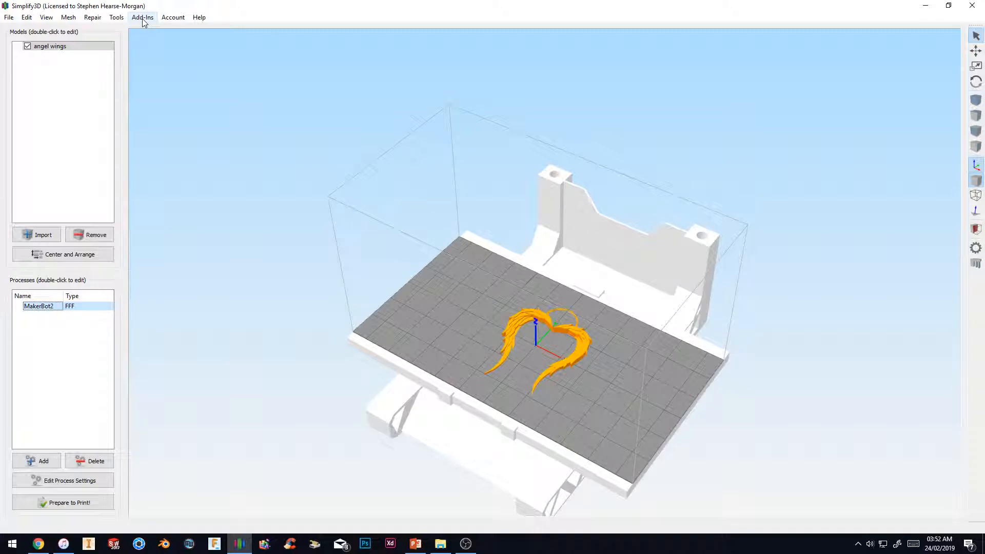
click(198, 17)
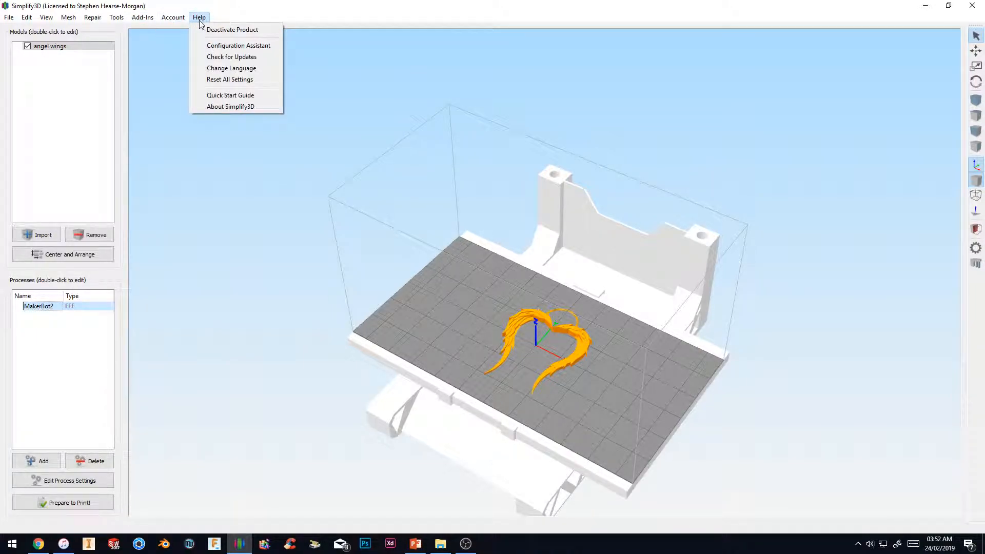
mouse_move(237, 45)
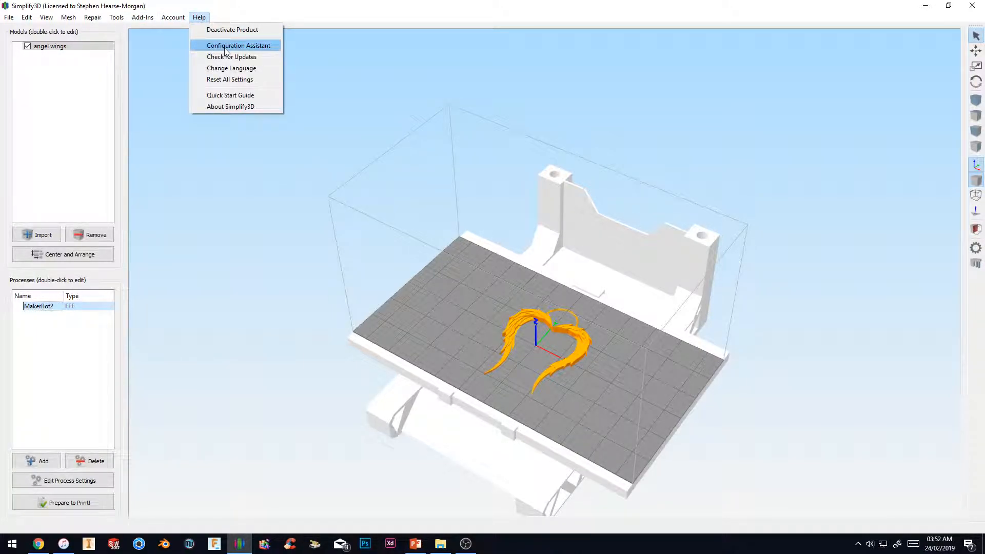
click(237, 46)
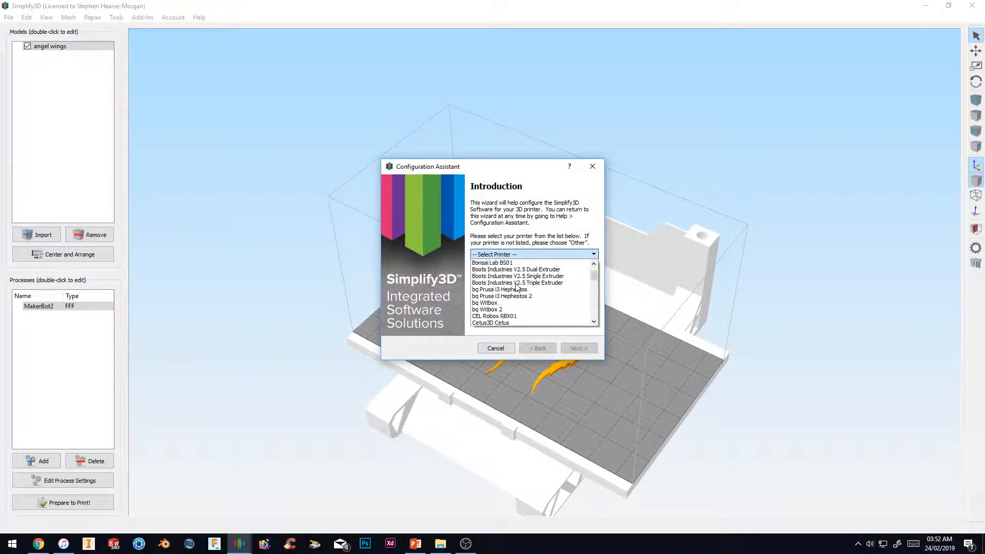
Step: Choose MakerBot Replicator 2 as the printer and continue, creating a new Process1
scroll(down, 3)
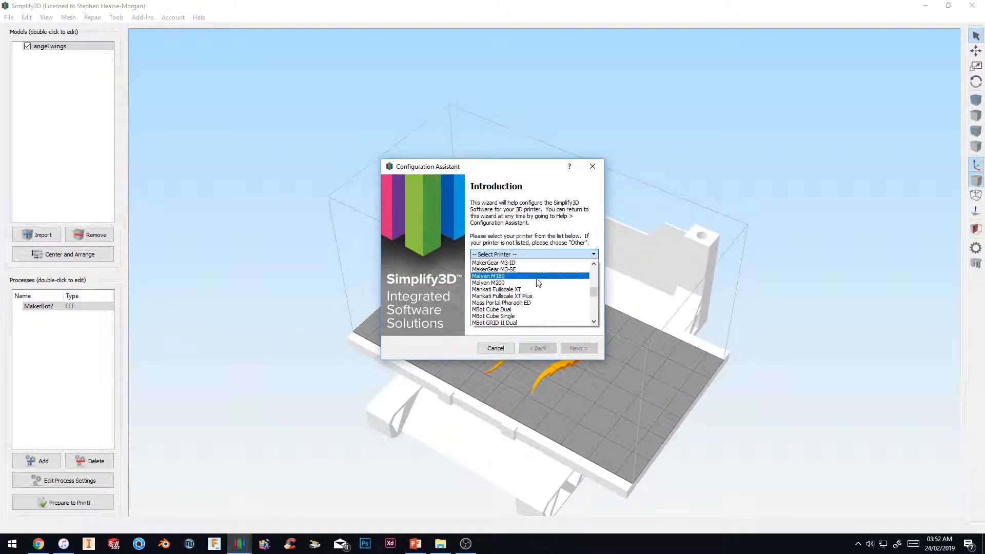
scroll(up, 3)
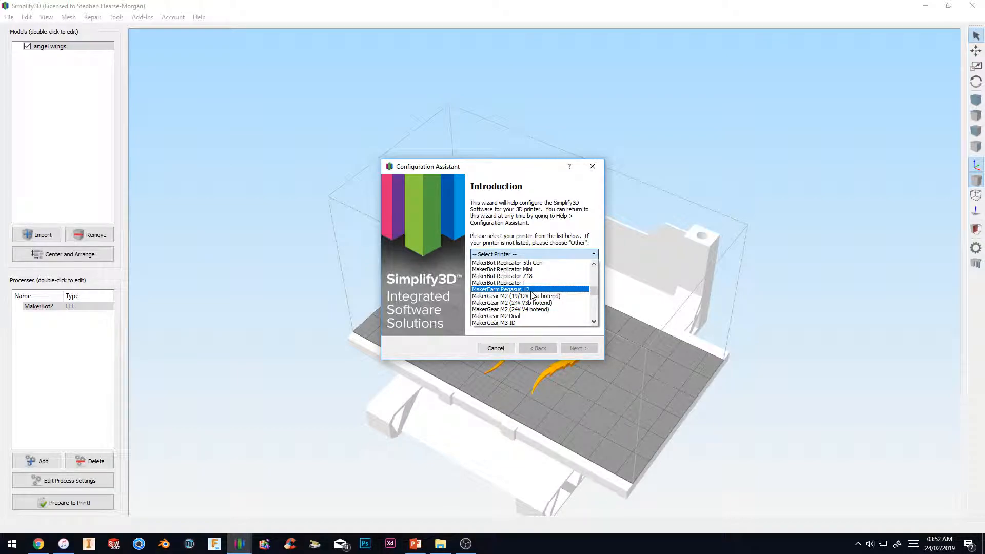
scroll(up, 3)
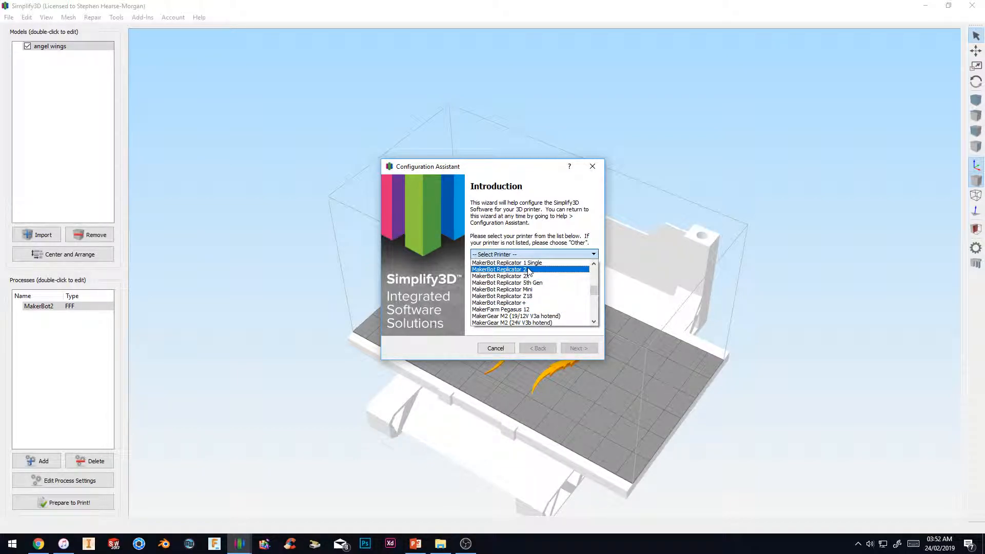
click(499, 269)
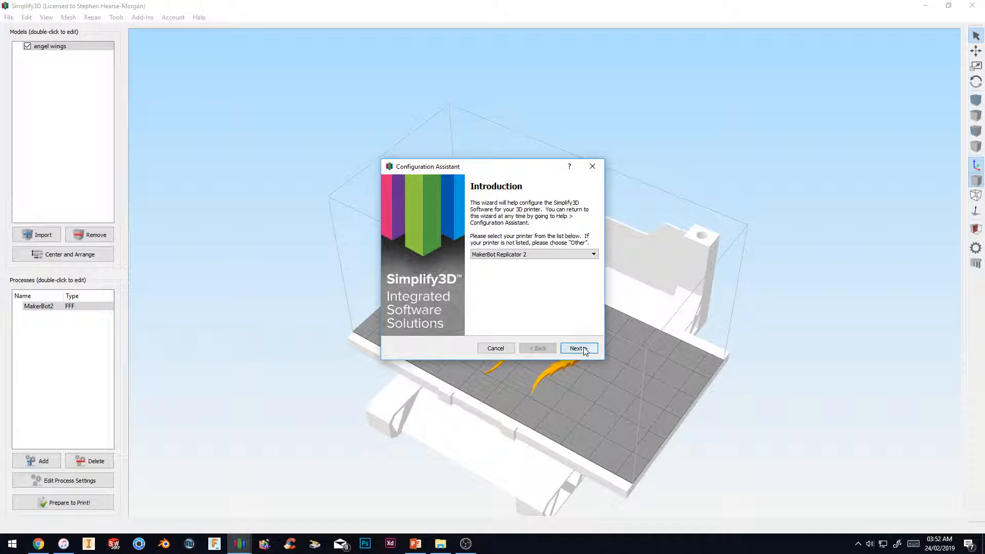
click(575, 347)
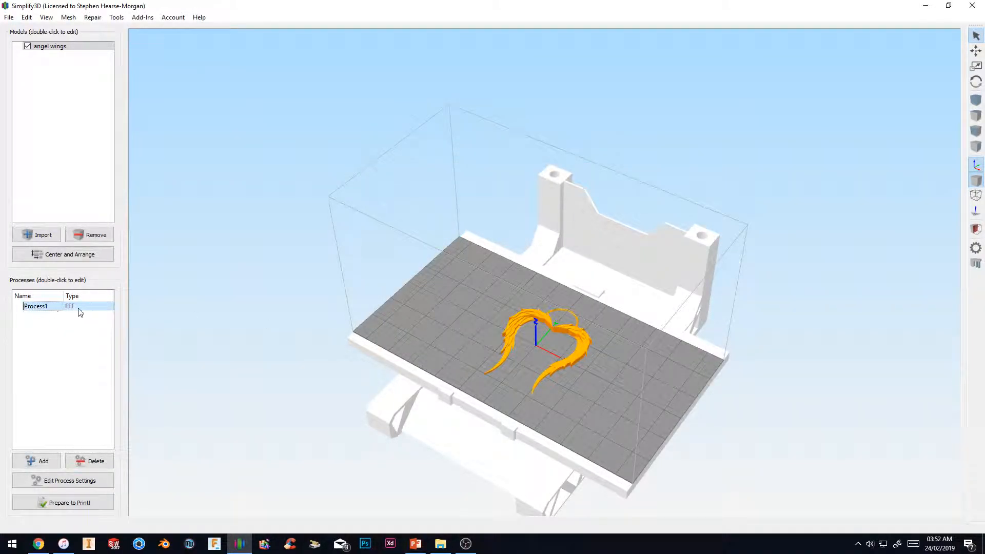
mouse_move(63, 480)
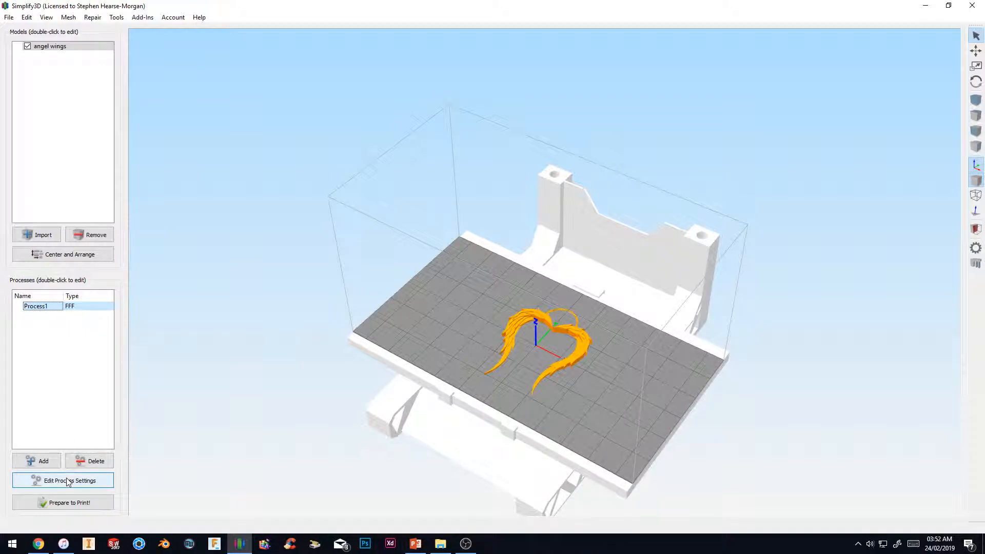
Step: In Process1's Starting Script, delete the purge and wipe lines in favour of prime-line extrusion commands
click(63, 480)
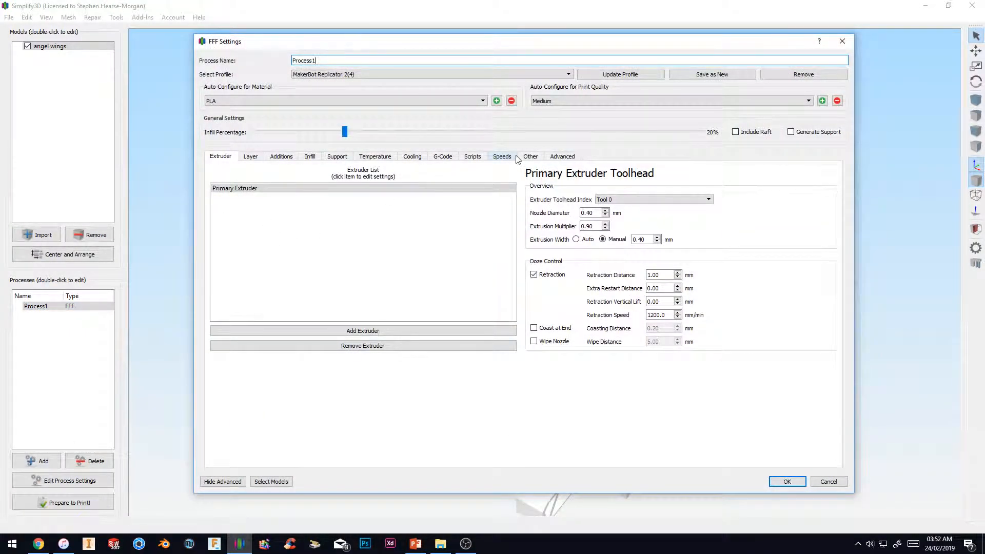
click(472, 156)
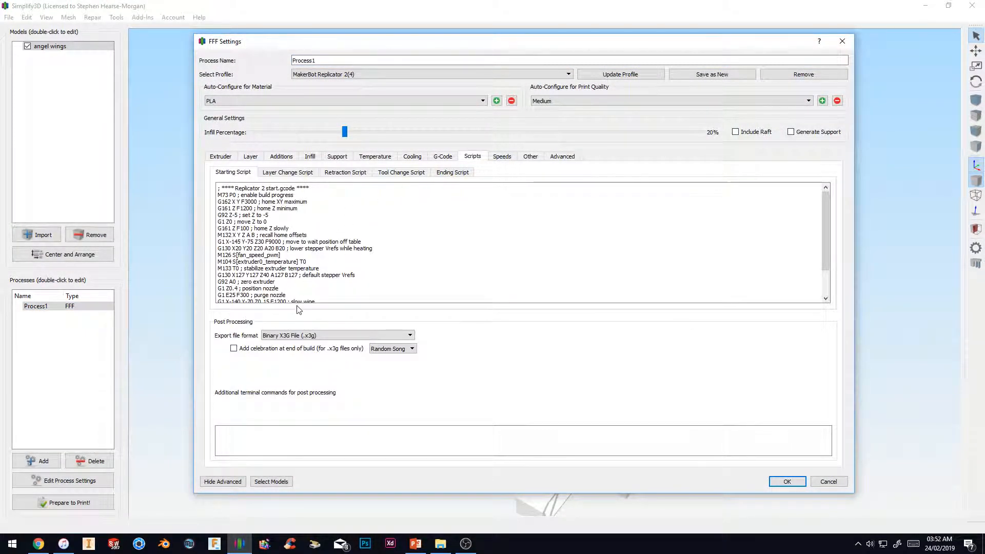
scroll(down, 3)
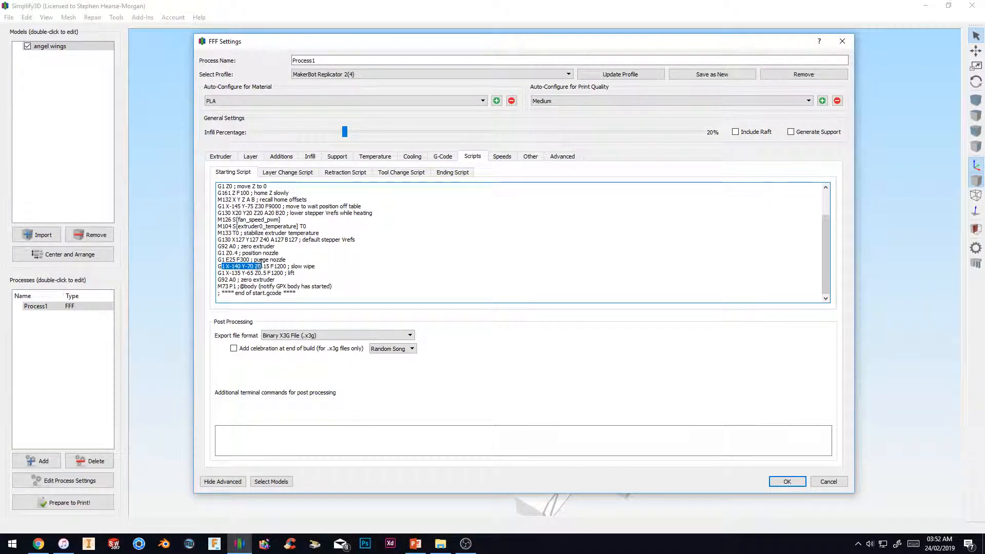
click(251, 259)
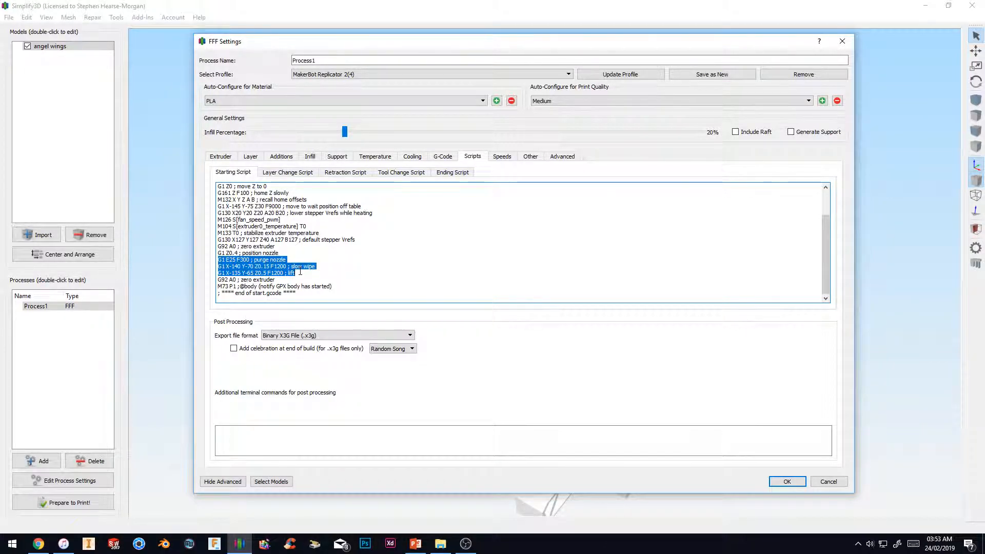
mouse_move(292, 273)
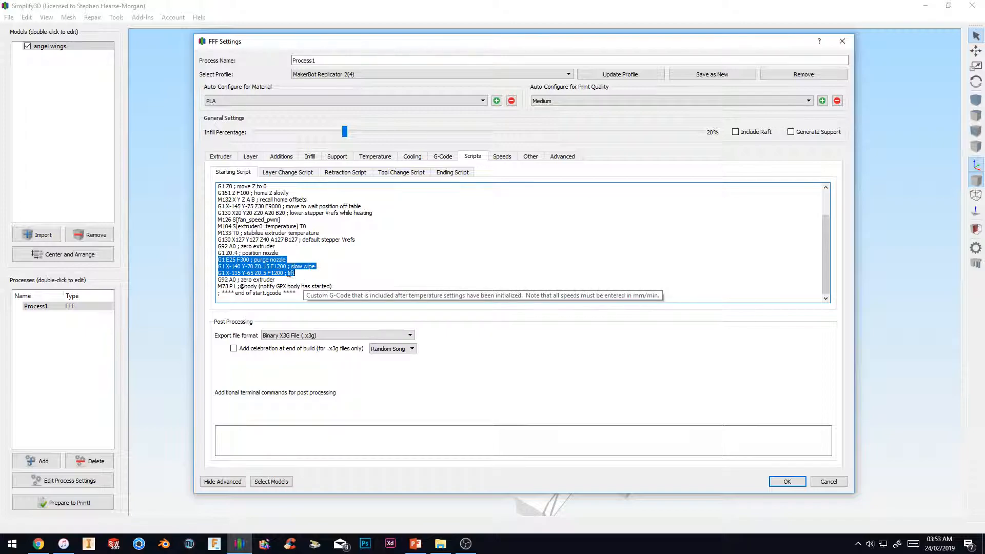
mouse_move(289, 273)
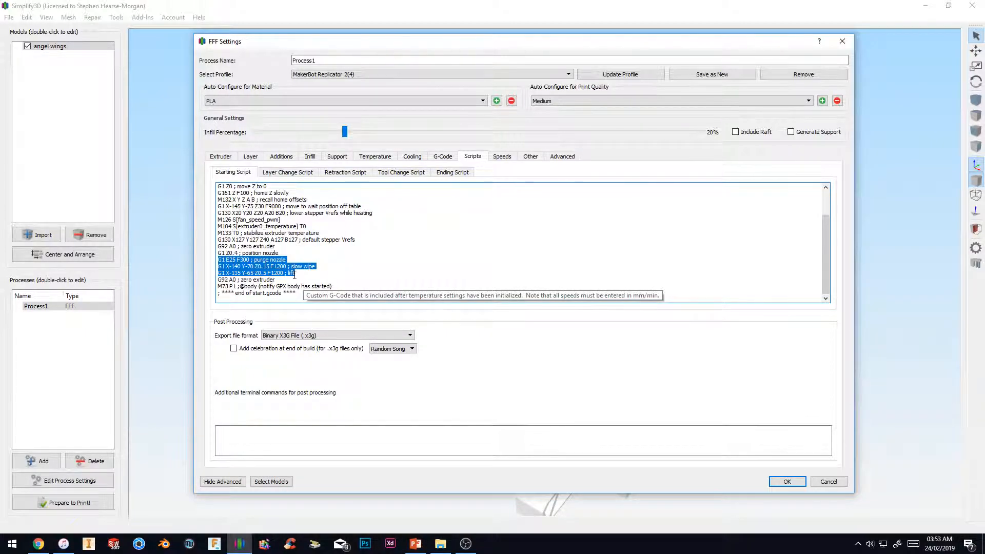
key(Delete)
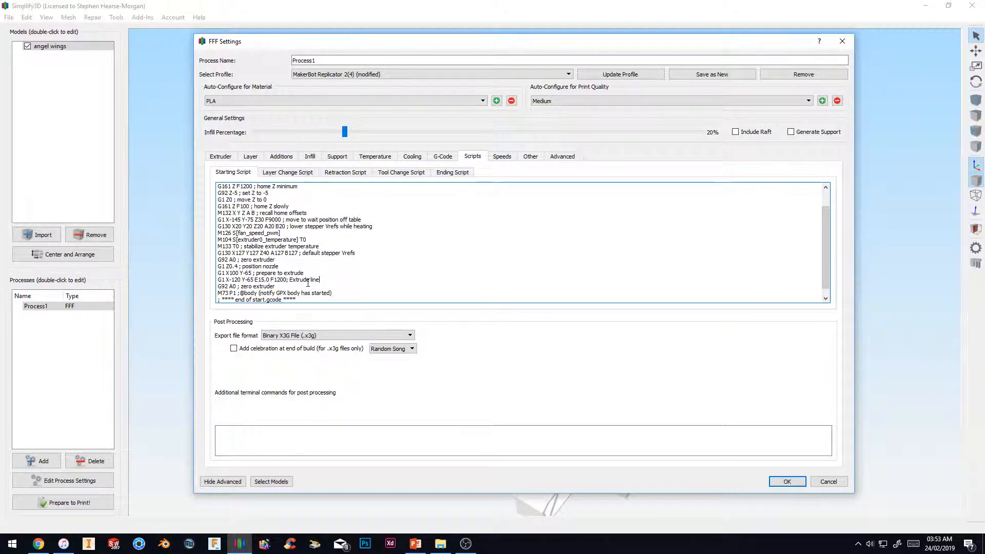
scroll(down, 3)
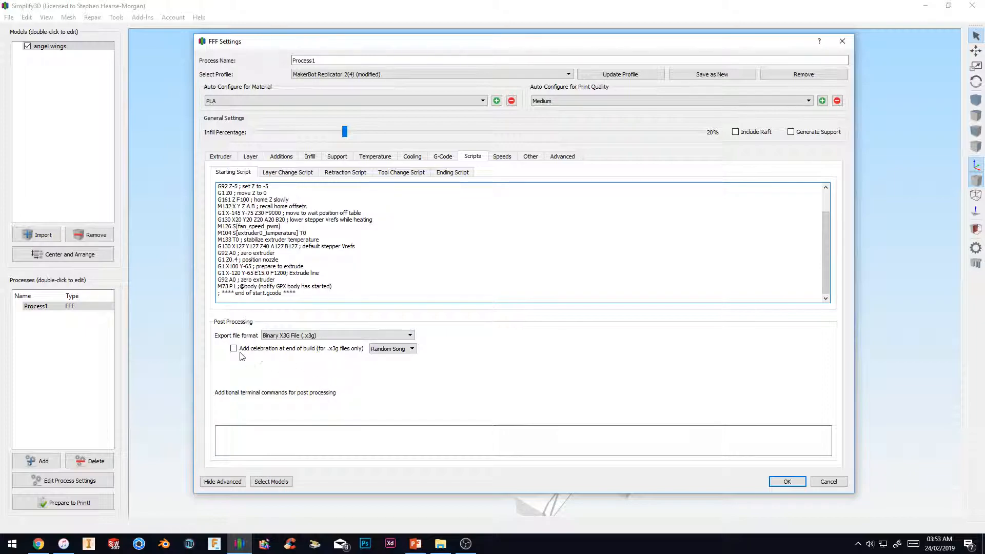
mouse_move(326, 352)
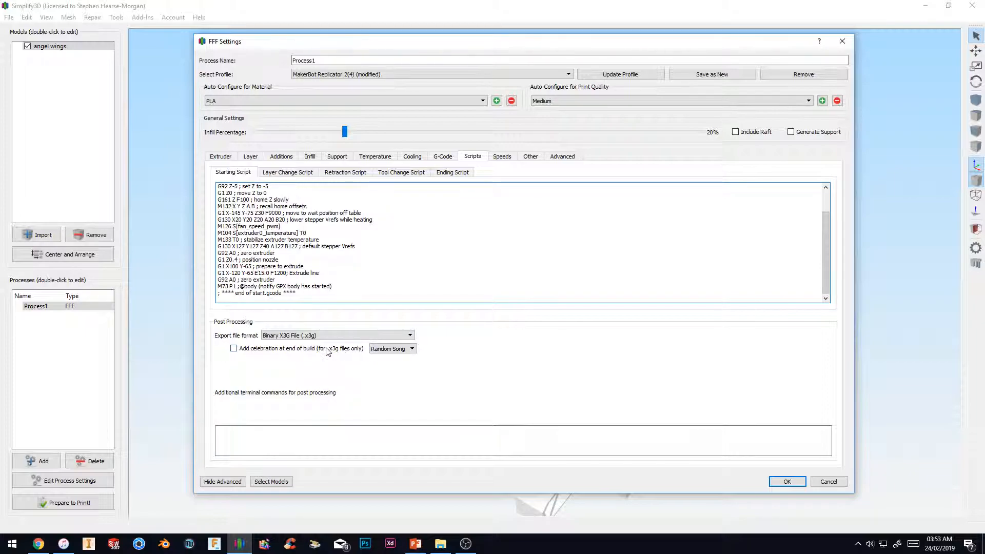
mouse_move(338, 355)
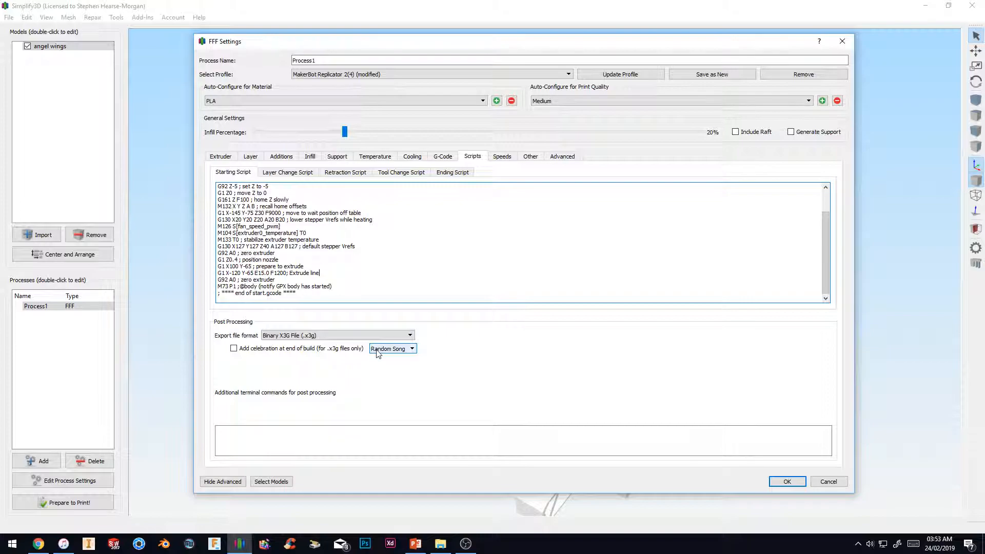
mouse_move(525, 149)
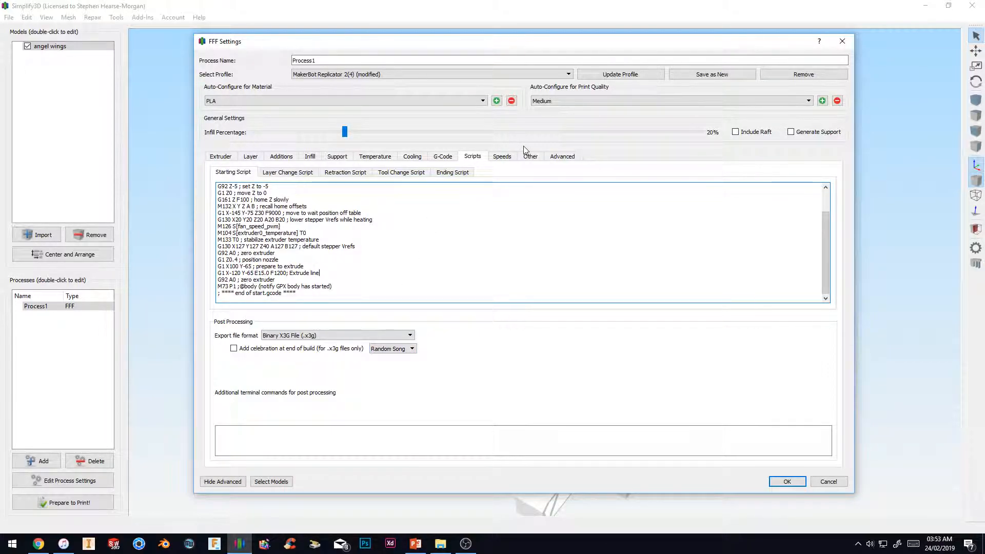
mouse_move(361, 348)
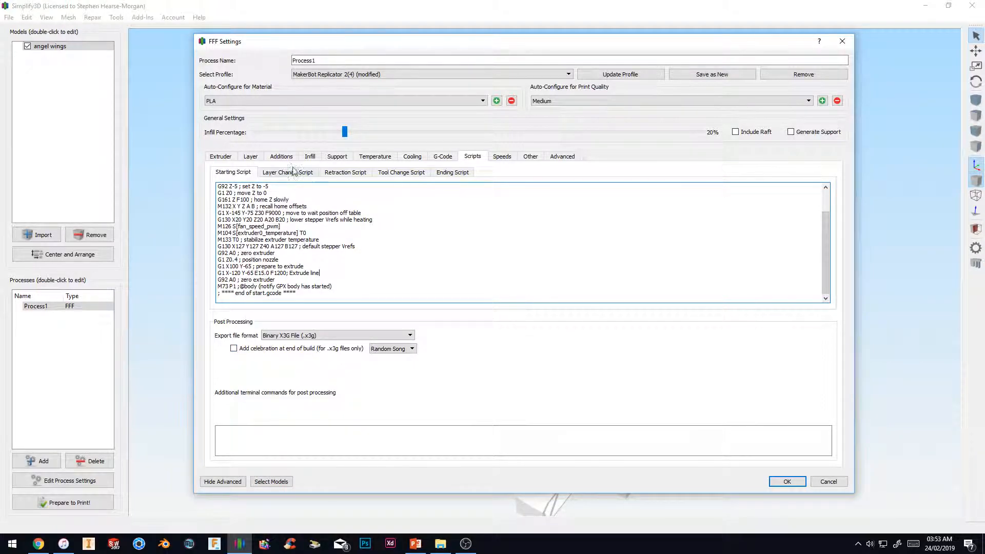
Step: Remove the M72 Ta-Da song line from the Ending Script
click(452, 173)
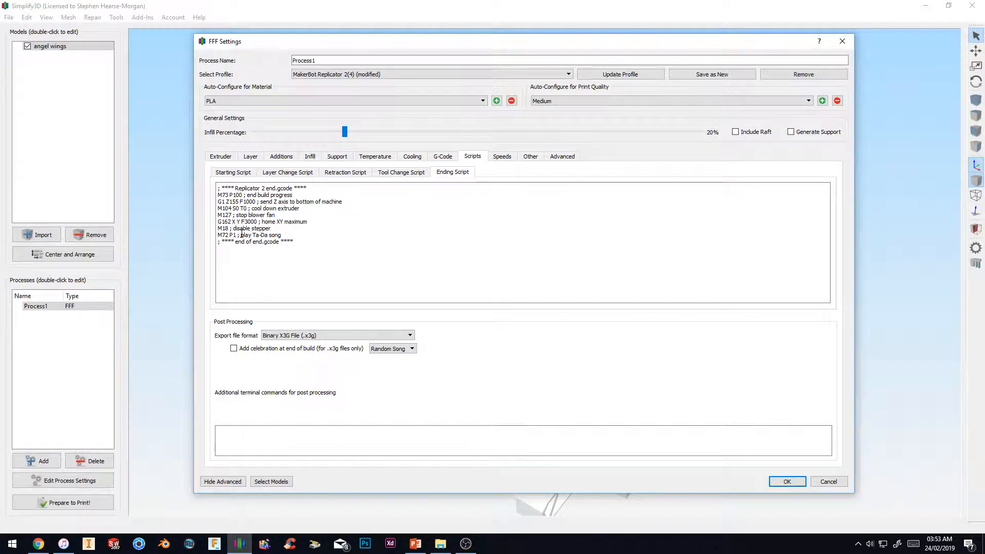
double_click(270, 235)
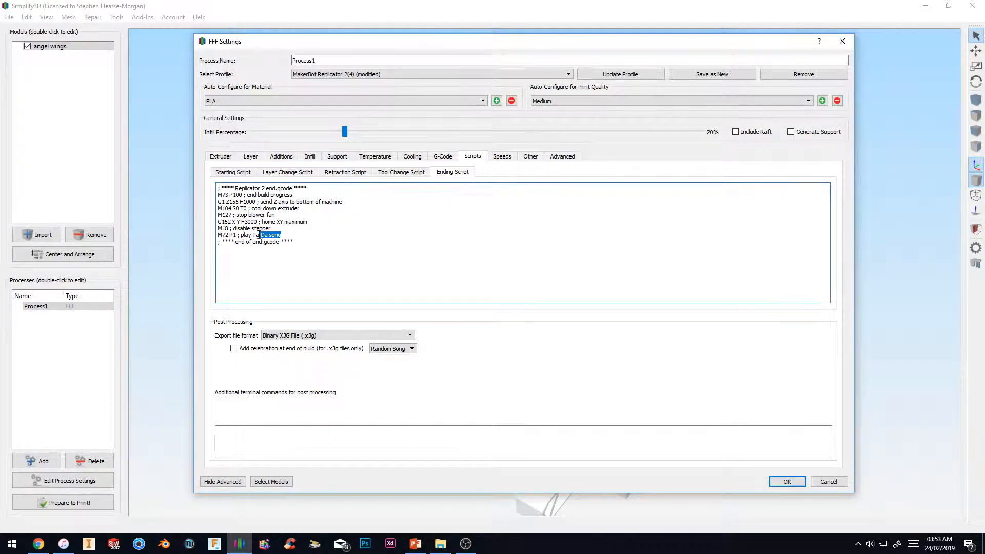
key(Delete)
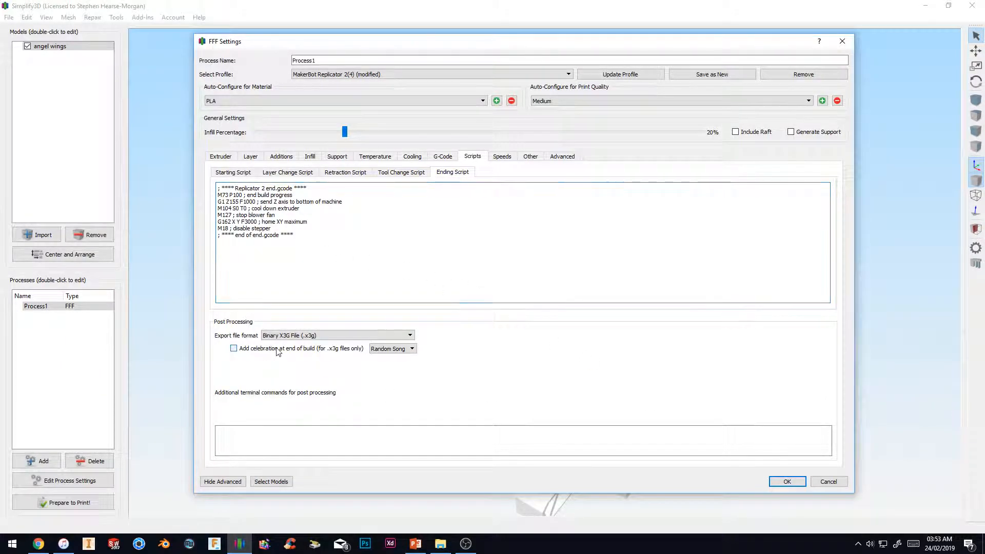
Step: Enable an end-of-build celebration playing Looney Toons
click(412, 349)
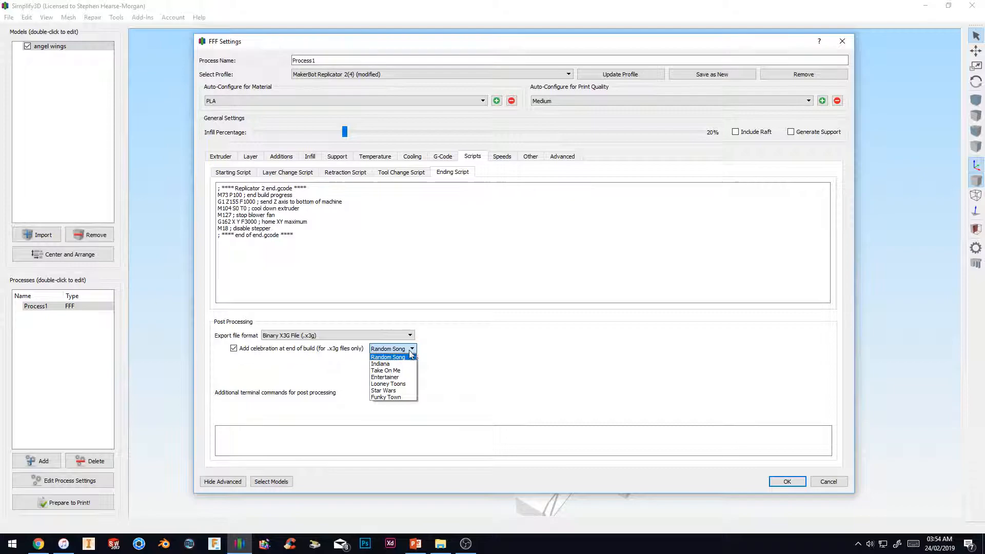
mouse_move(386, 397)
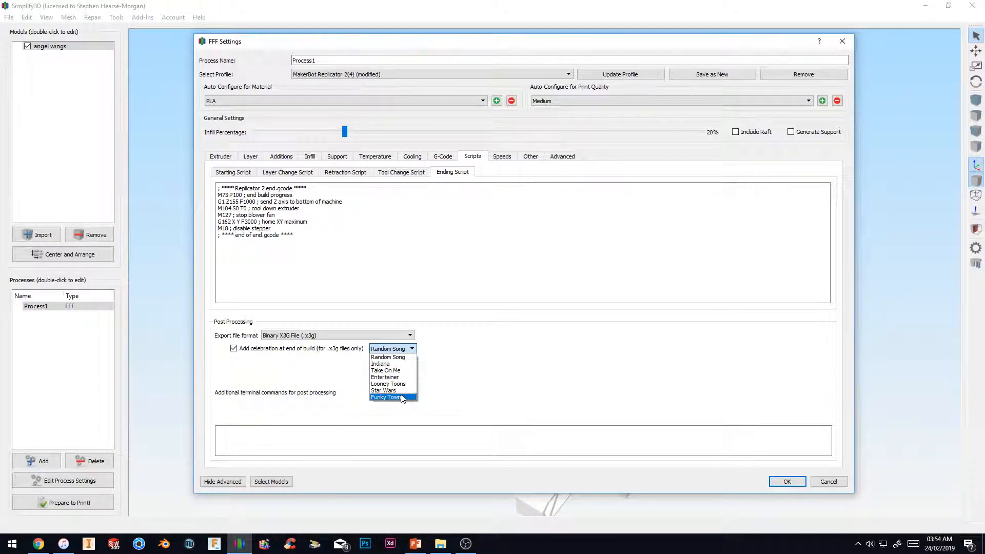
click(388, 383)
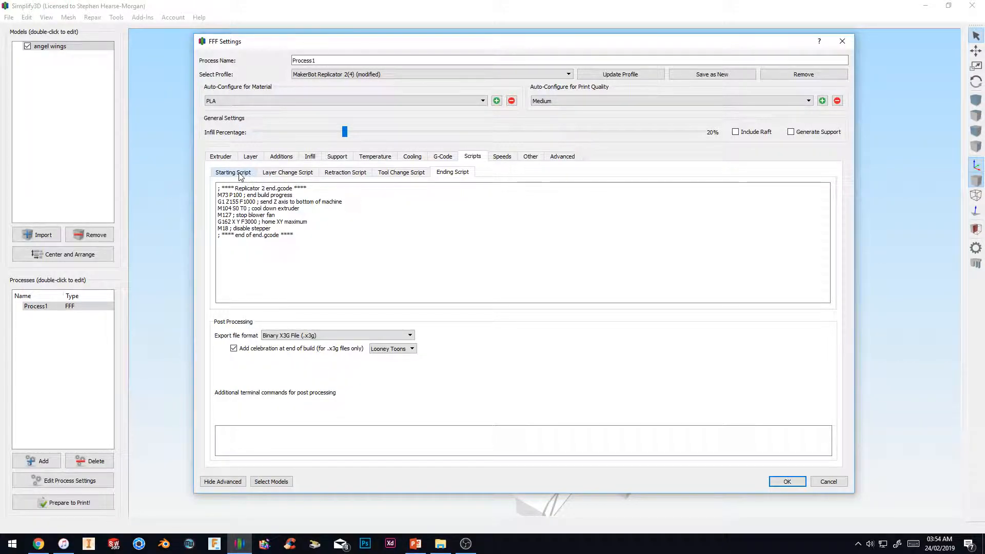
click(220, 156)
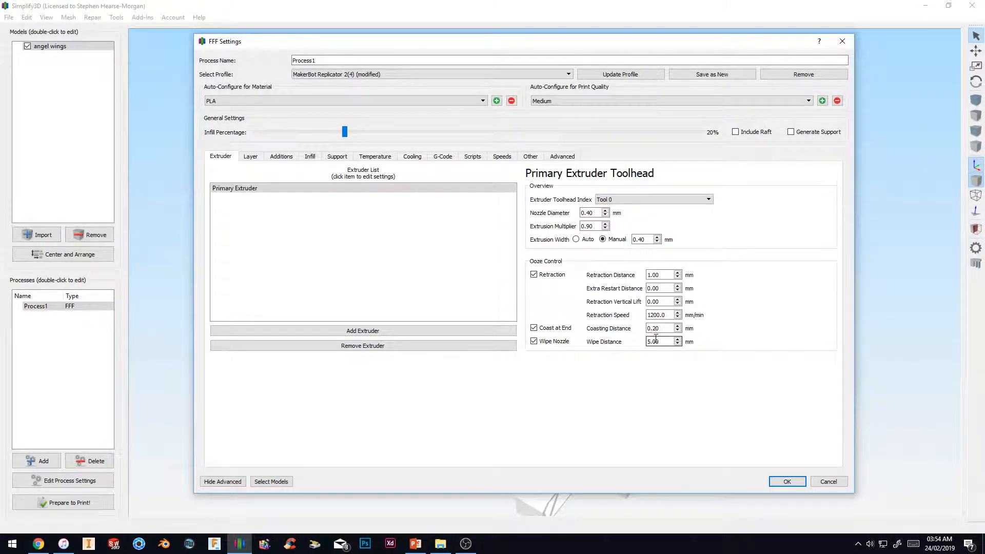
mouse_move(659, 340)
text(4)
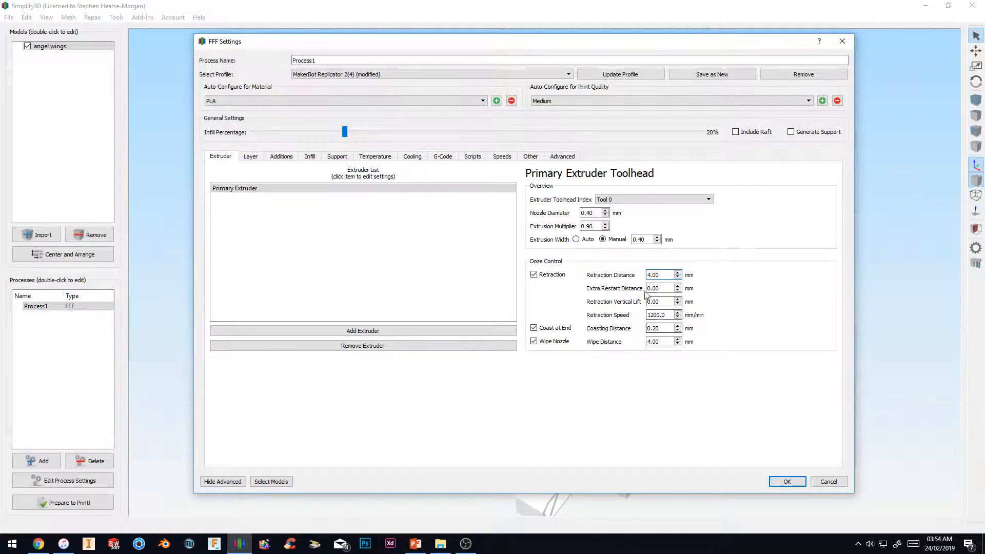
mouse_move(253, 165)
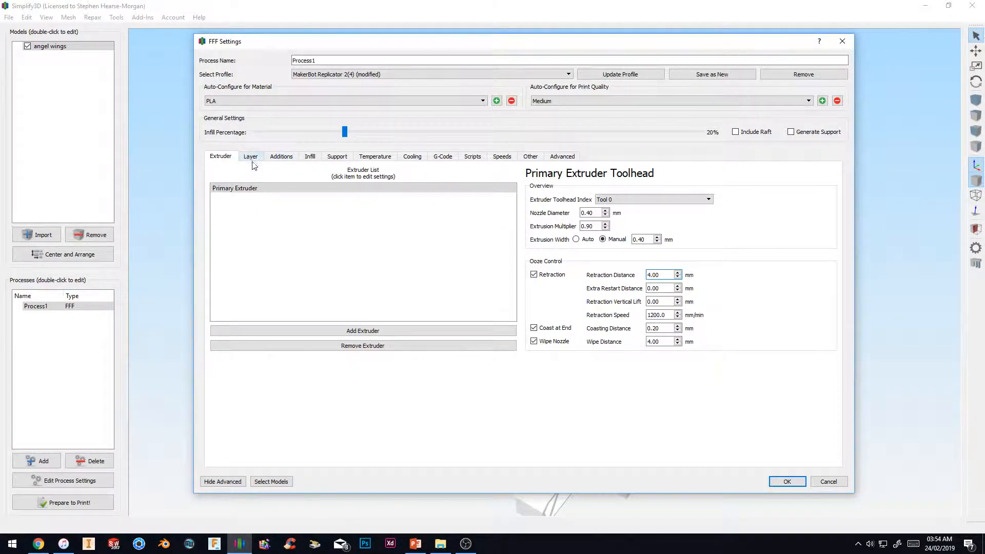
Step: With retraction and wipe distances at 4.00 mm, move on to the Additions settings
click(281, 156)
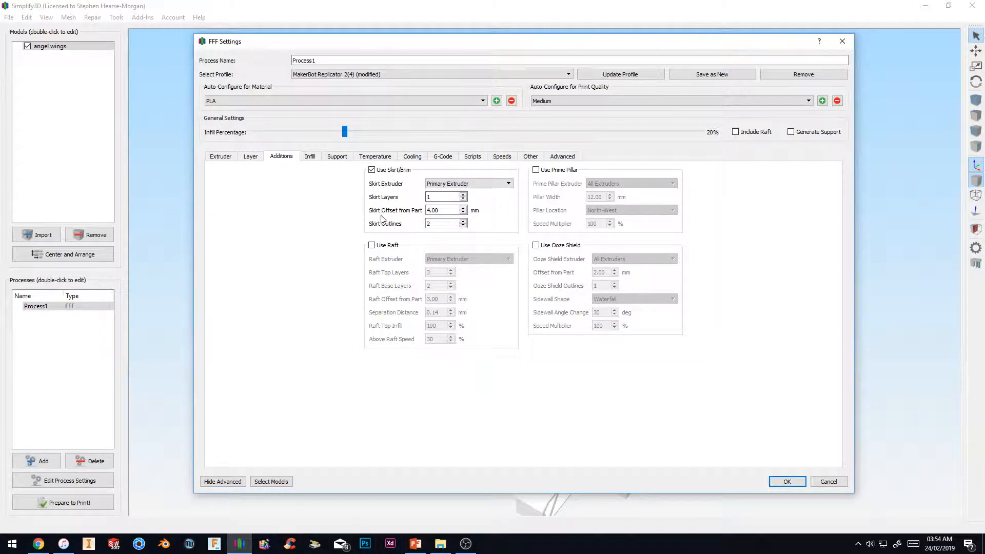
Step: Enable Use Raft with a 1.5 mm separation distance from the part
click(372, 245)
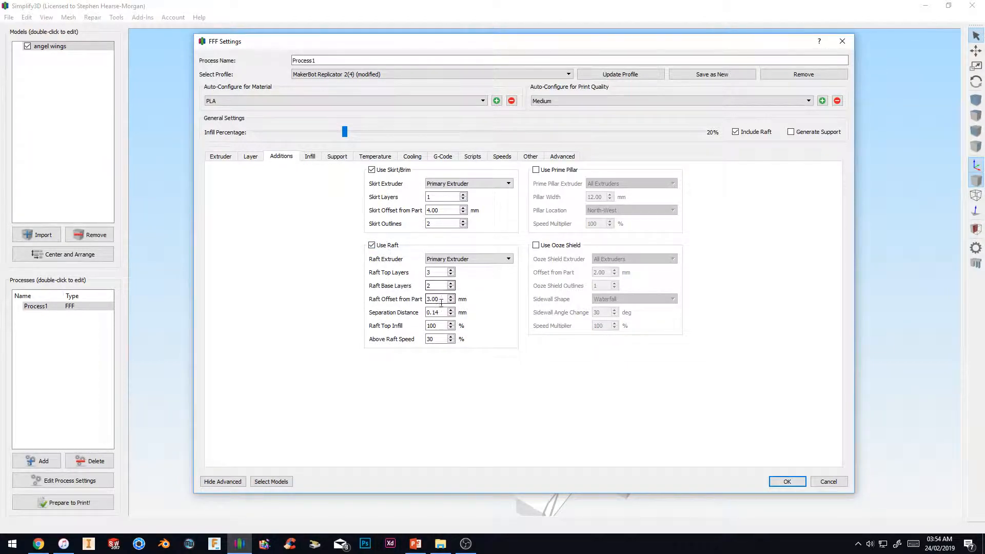
mouse_move(440, 312)
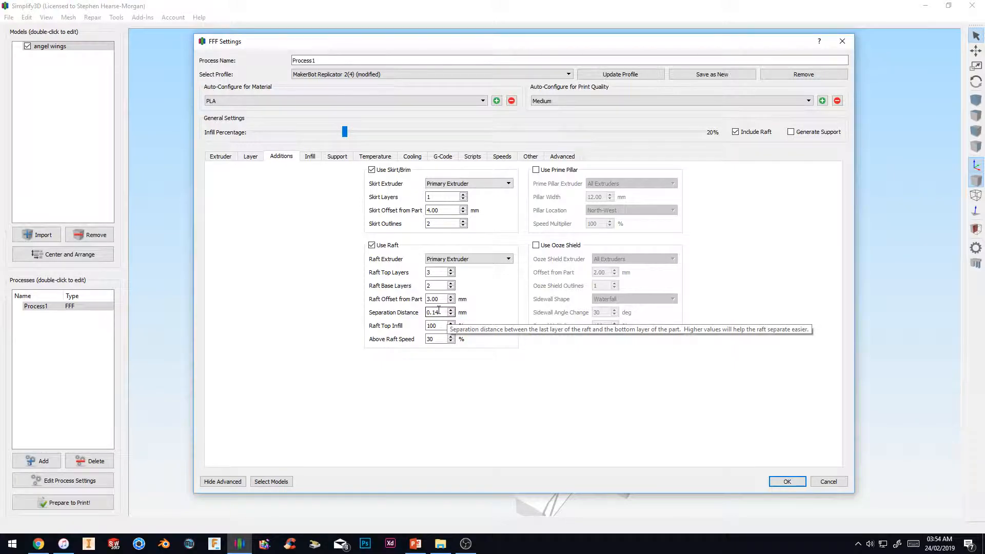
mouse_move(437, 298)
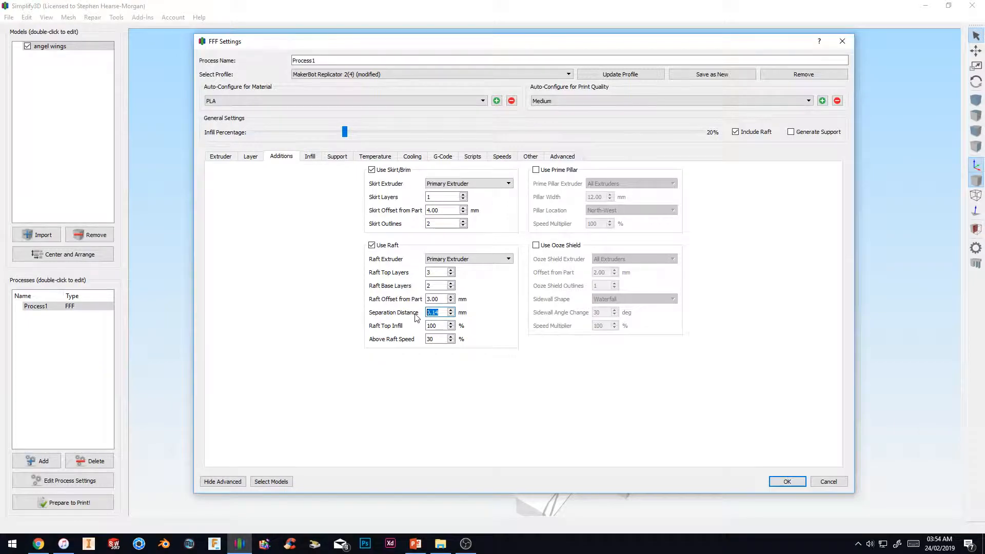
text(1.5)
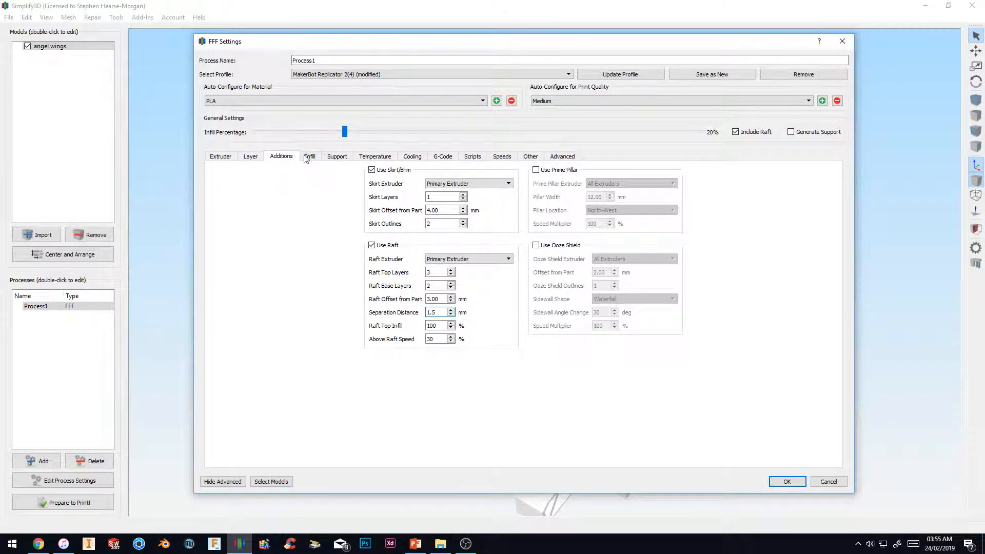
click(309, 156)
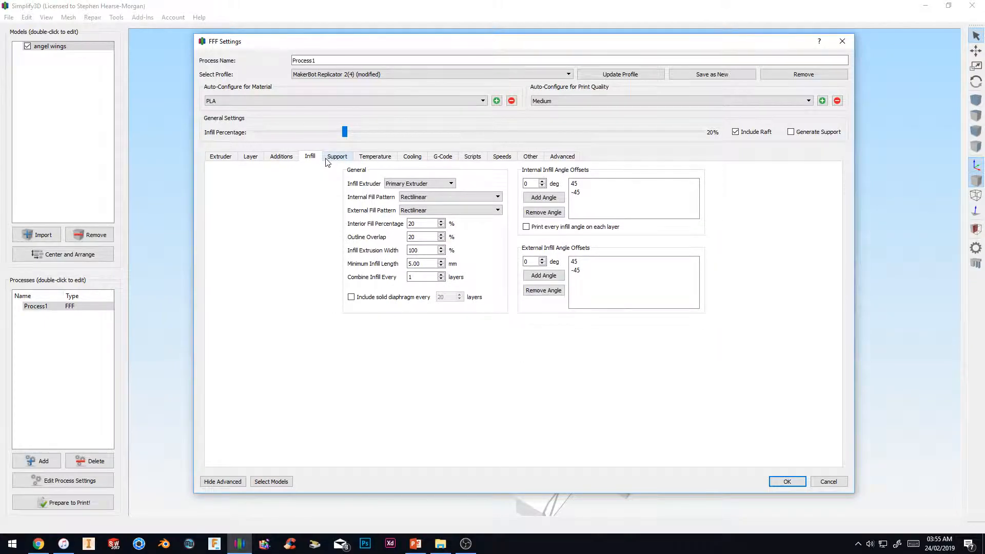
Step: Enable support generation with a 0.60 mm horizontal offset from the part
click(338, 156)
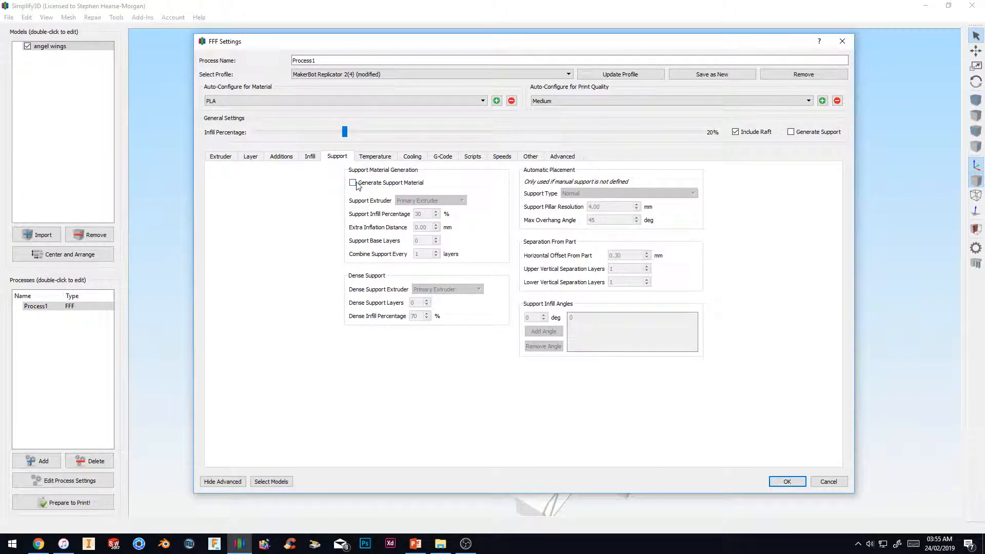
click(351, 183)
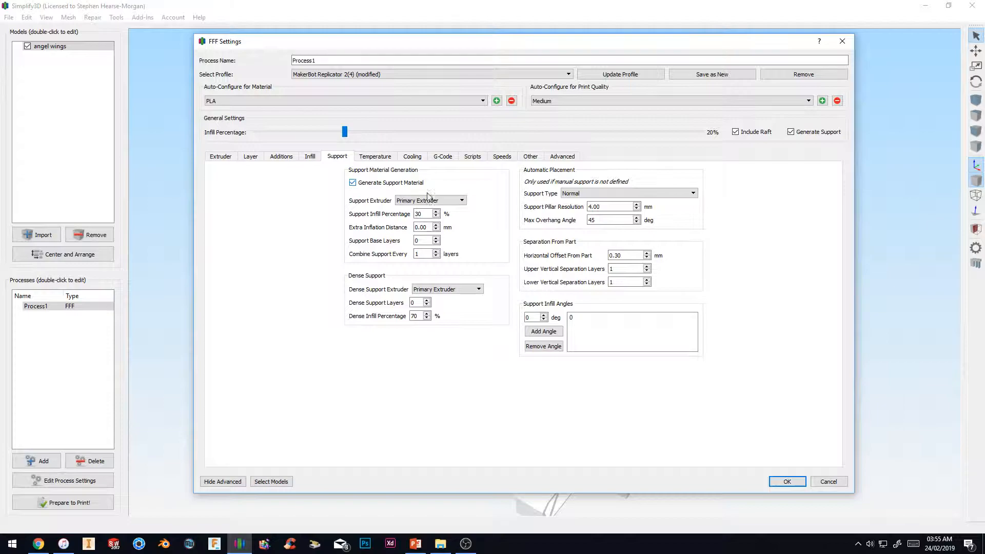
mouse_move(408, 233)
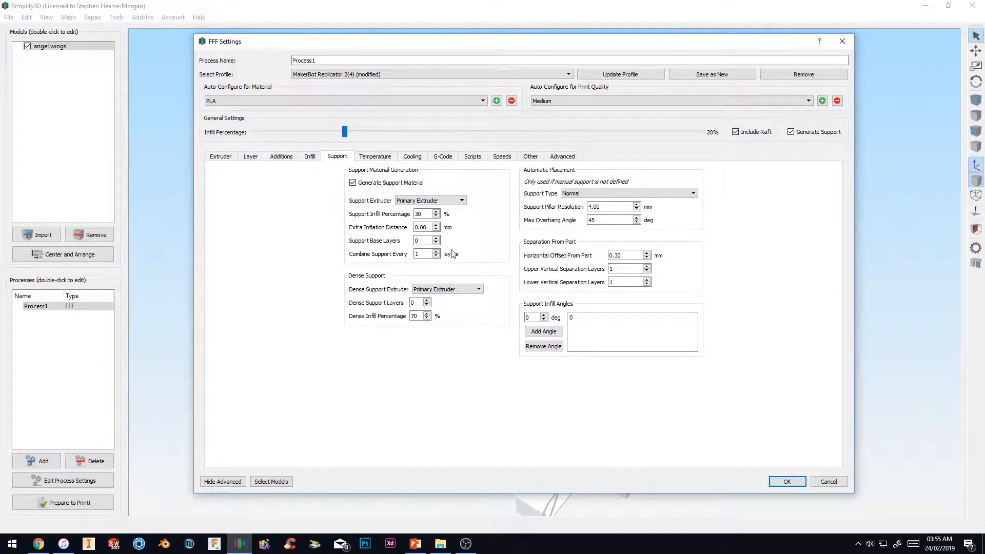
mouse_move(464, 264)
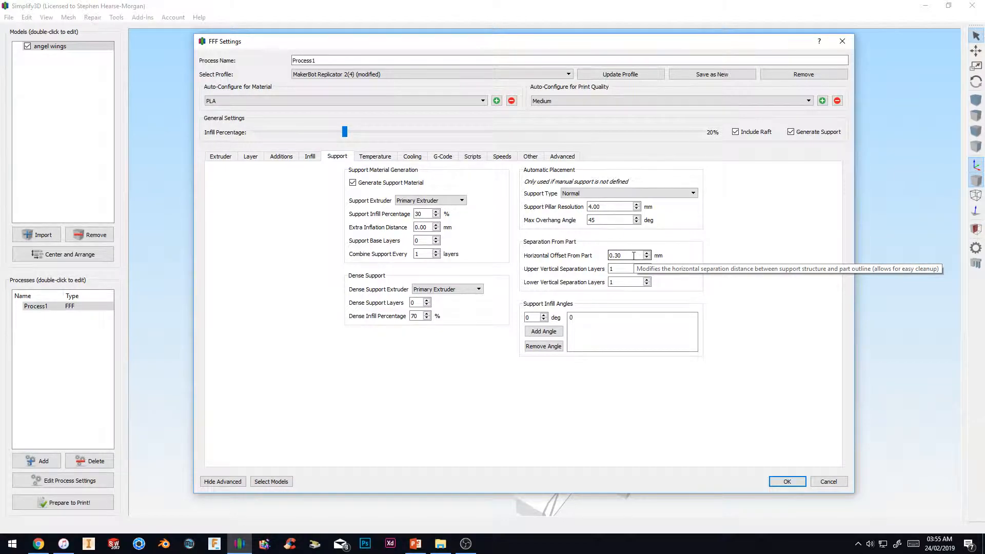
mouse_move(634, 255)
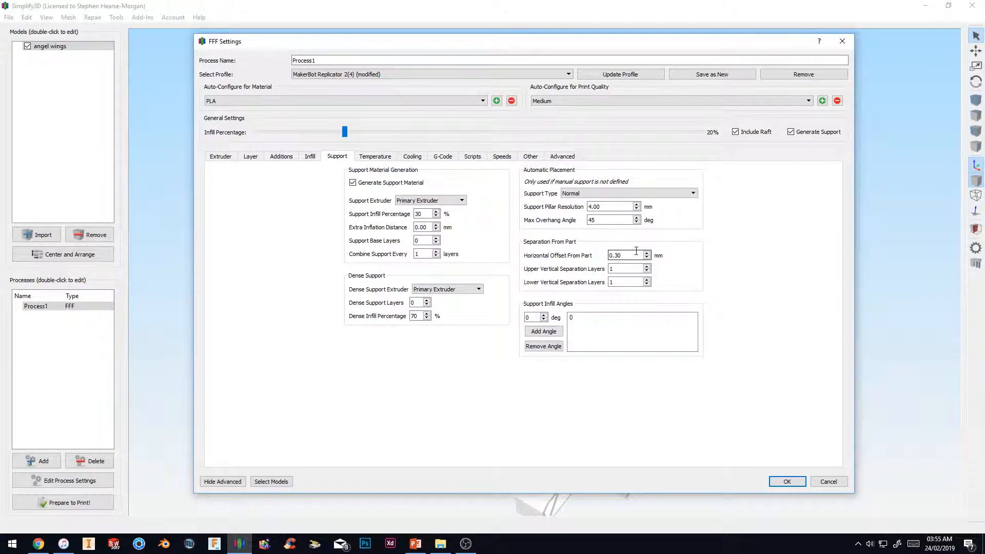
mouse_move(636, 256)
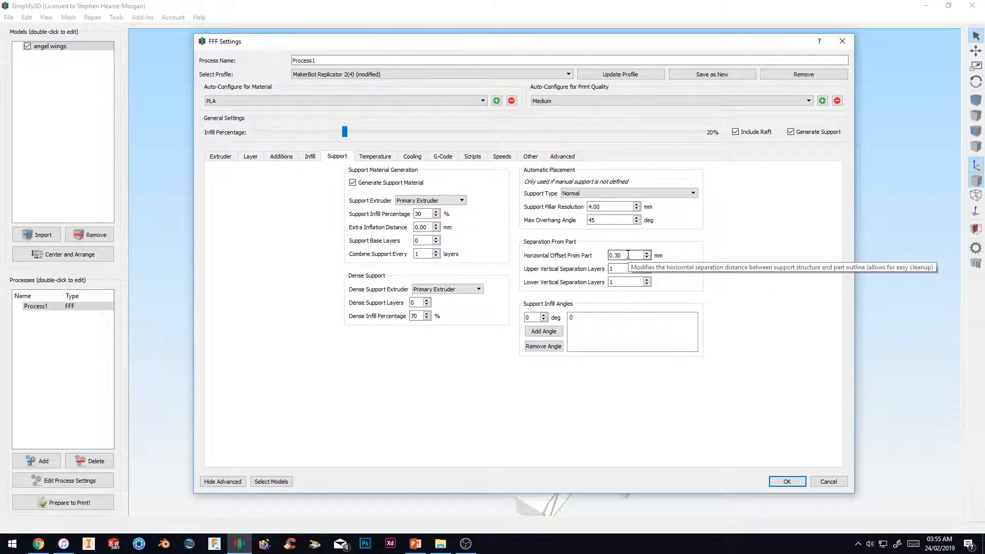
mouse_move(640, 255)
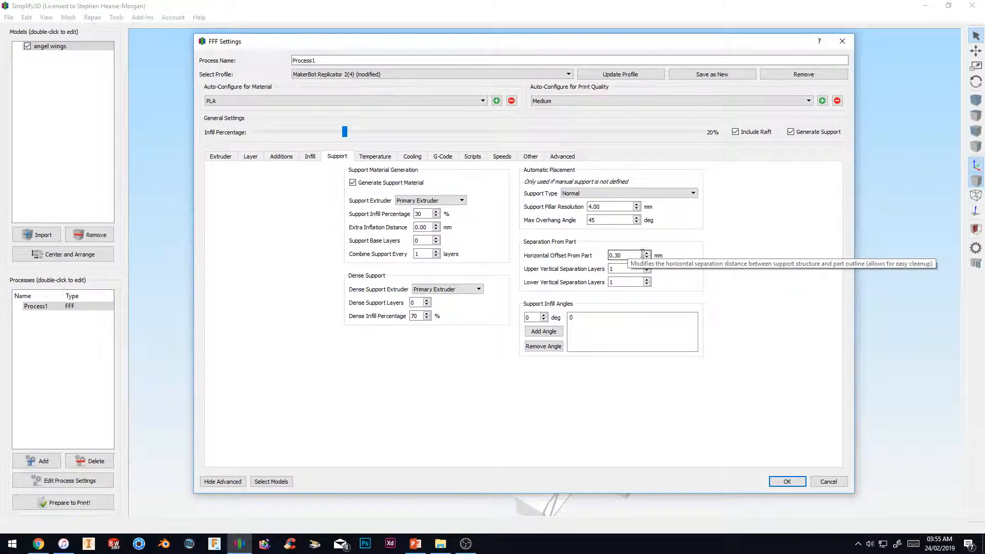
triple_click(625, 256)
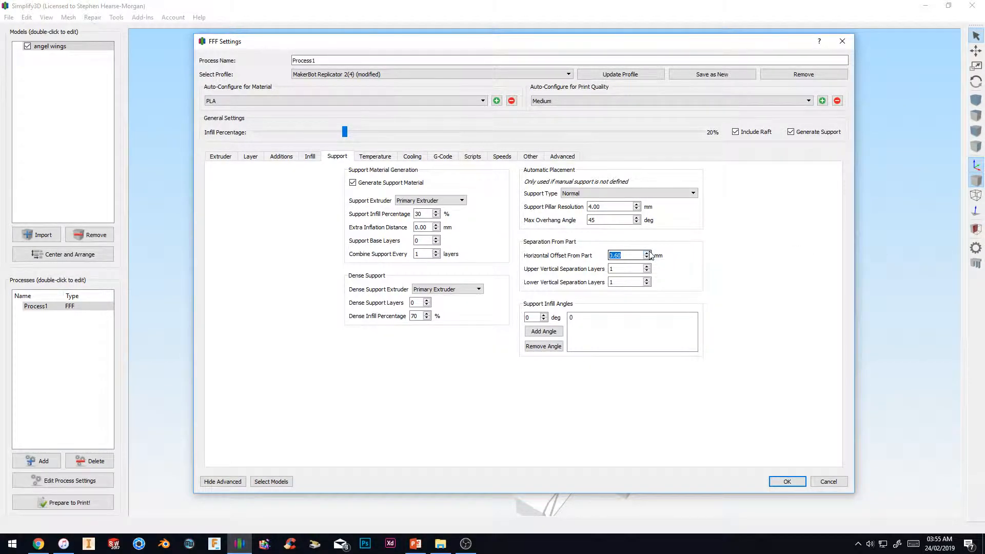
mouse_move(678, 265)
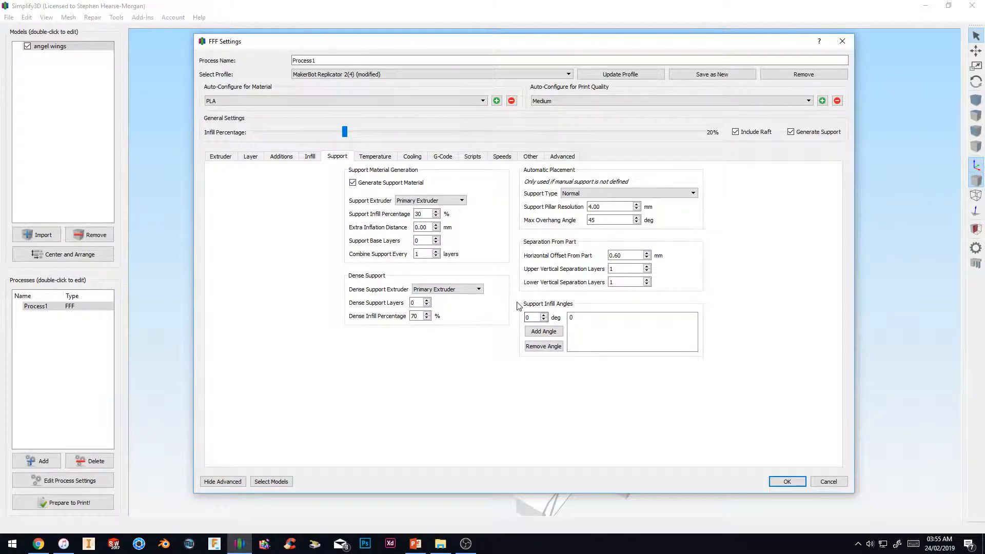
mouse_move(595, 290)
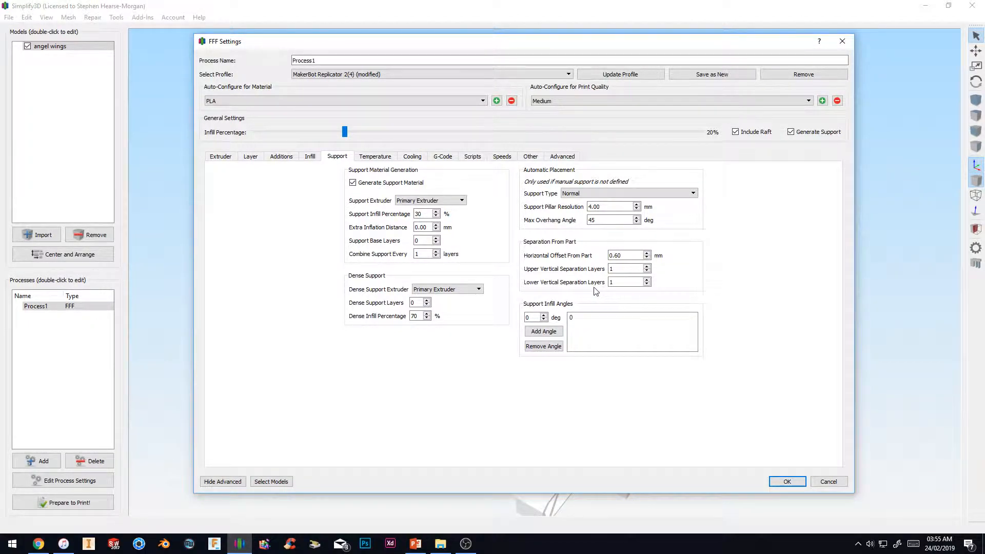
mouse_move(712, 400)
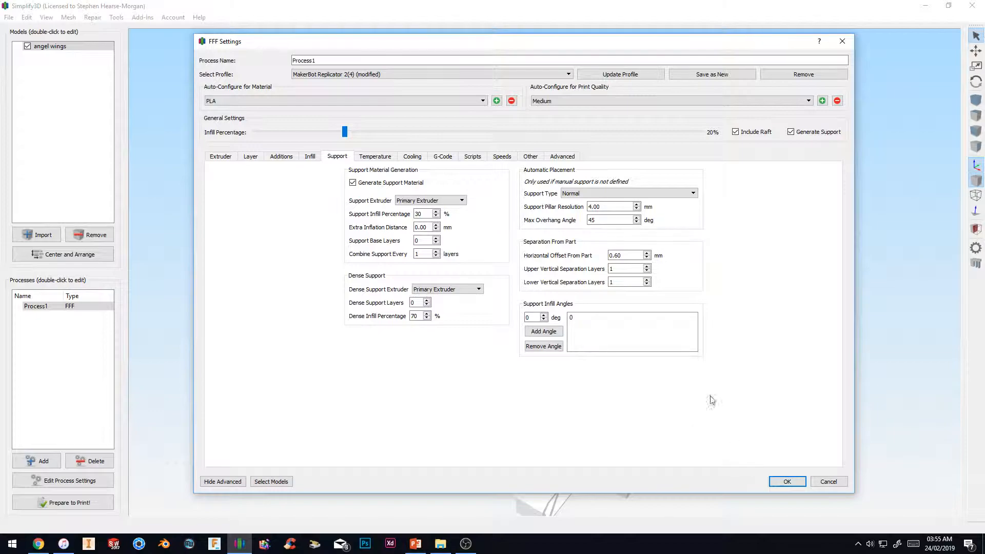
click(375, 156)
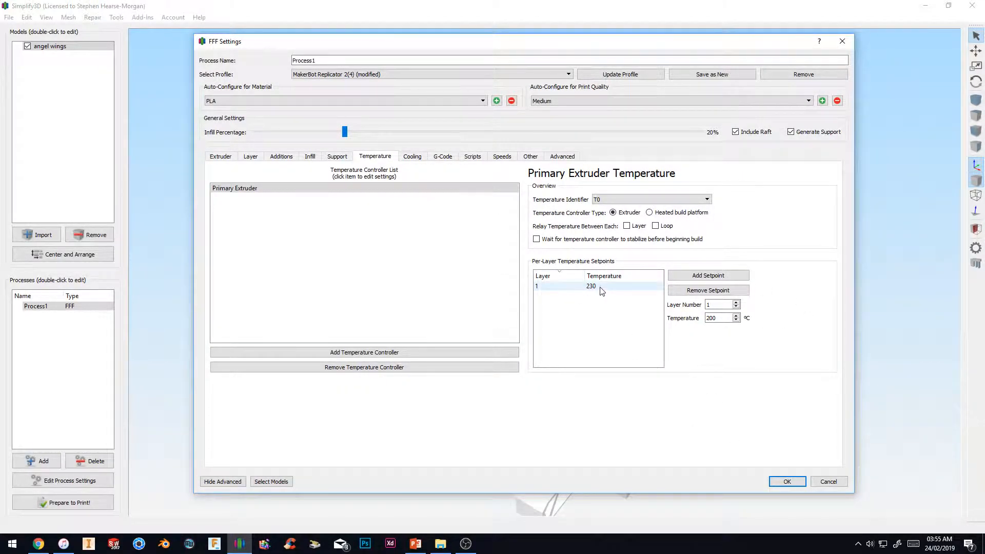
mouse_move(600, 290)
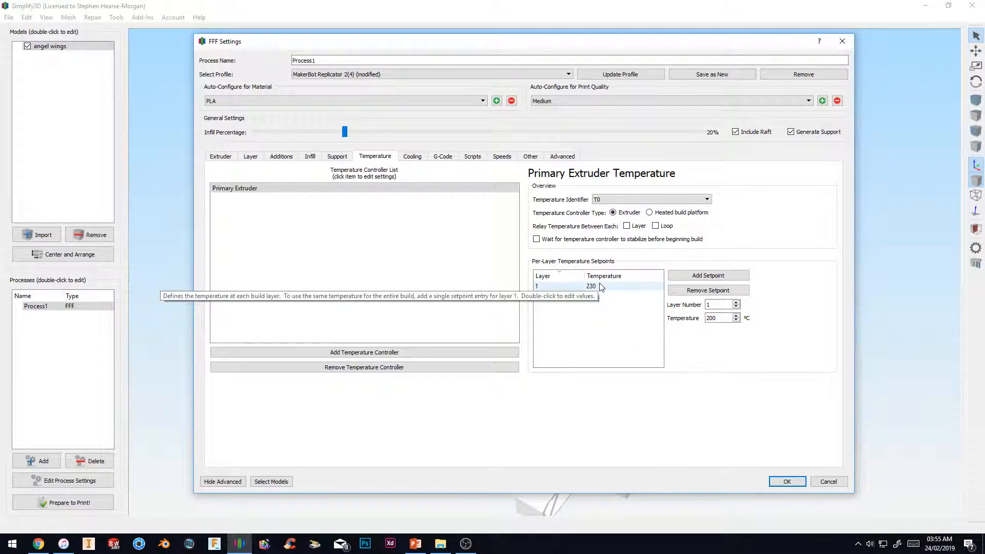
Step: Set the layer 1 extruder setpoint to 200°C and OK the process settings
double_click(590, 286)
text(200)
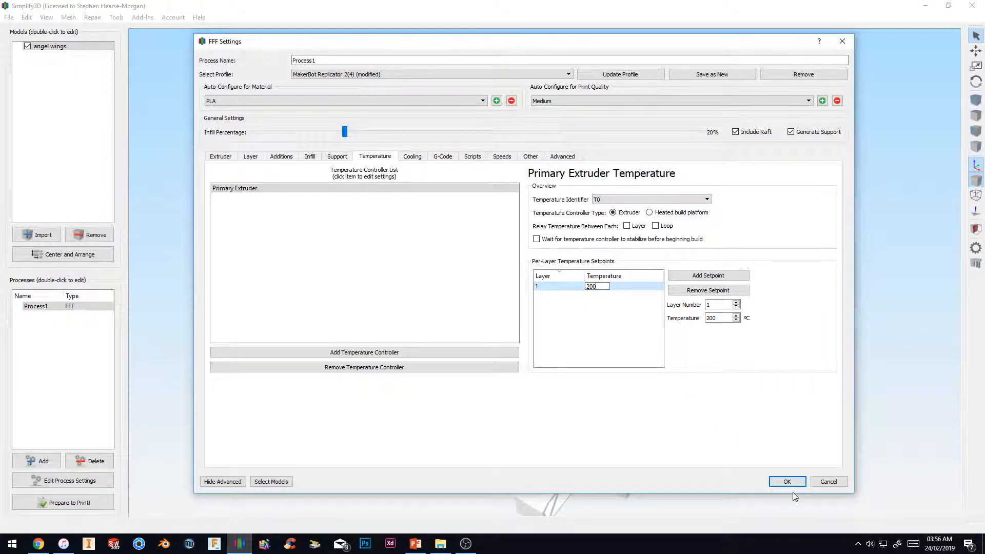
click(787, 481)
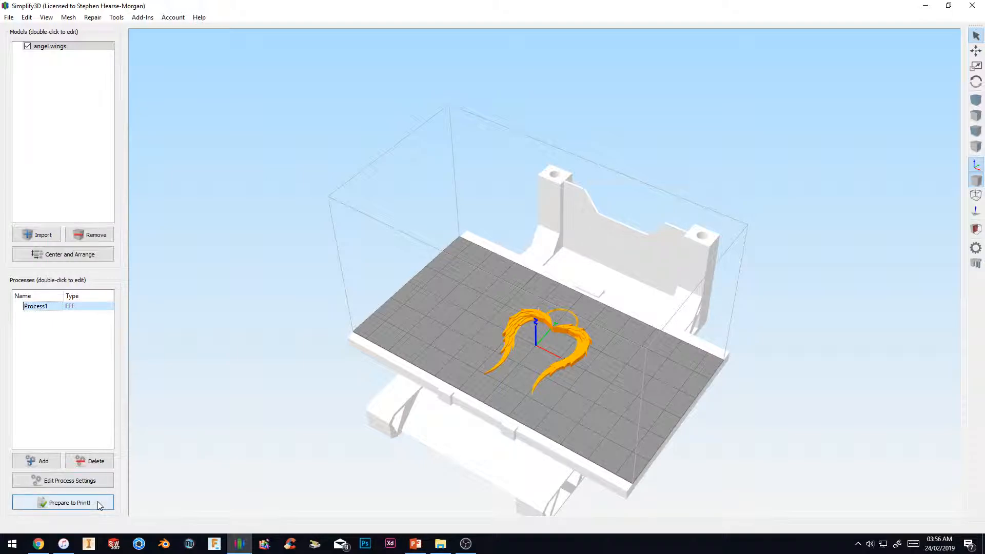
mouse_move(463, 453)
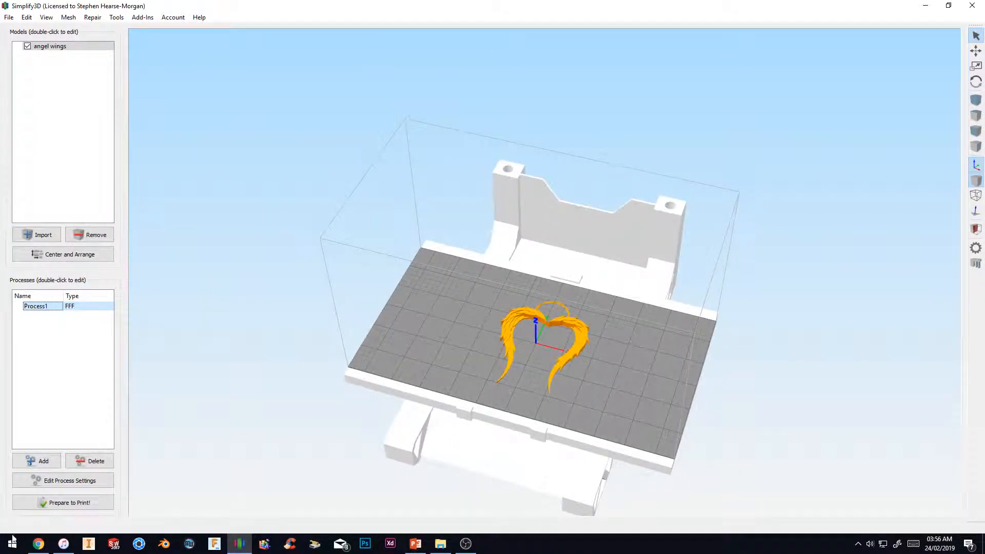
click(67, 503)
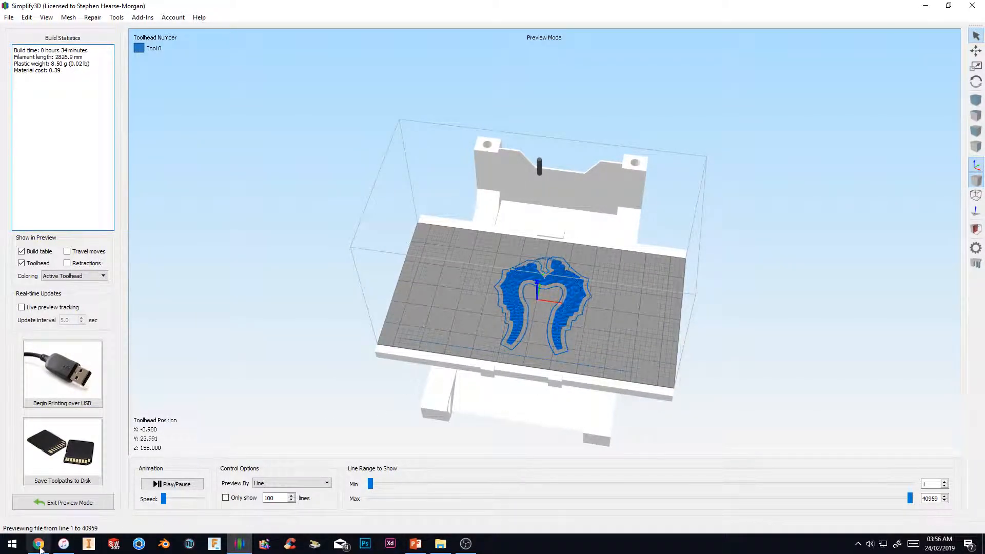
mouse_move(63, 502)
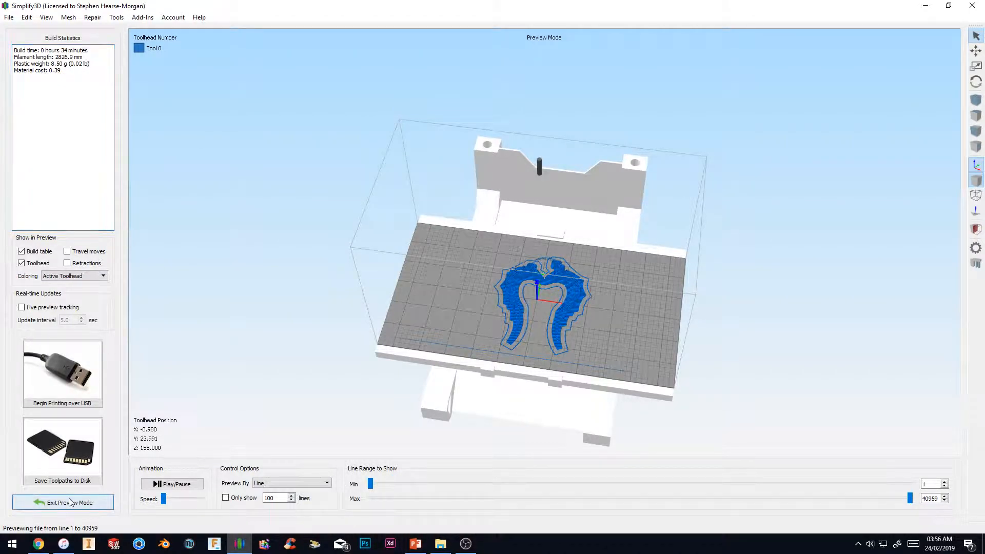
click(62, 502)
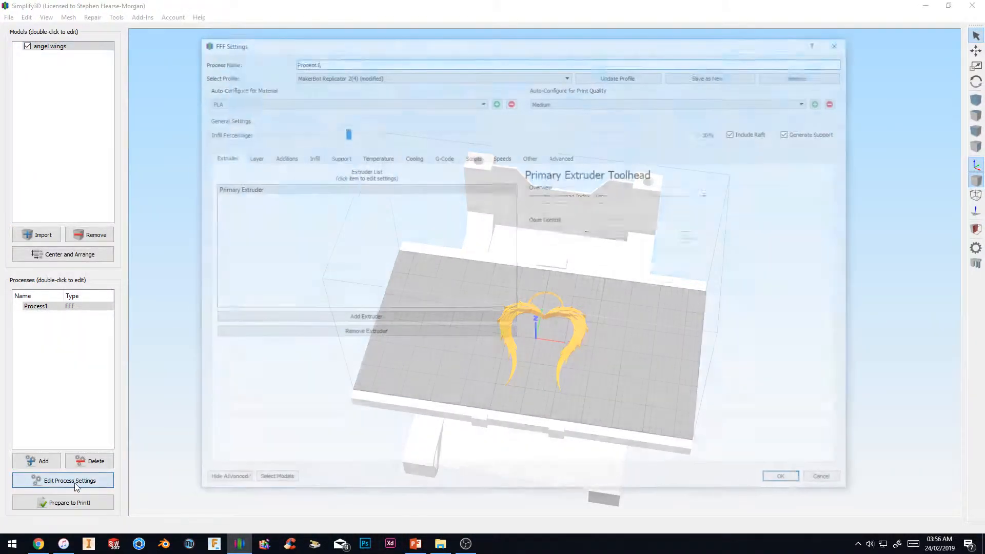
Step: Show Process1's Scripts settings with the starting G-code and its prime line extrusion command
click(62, 480)
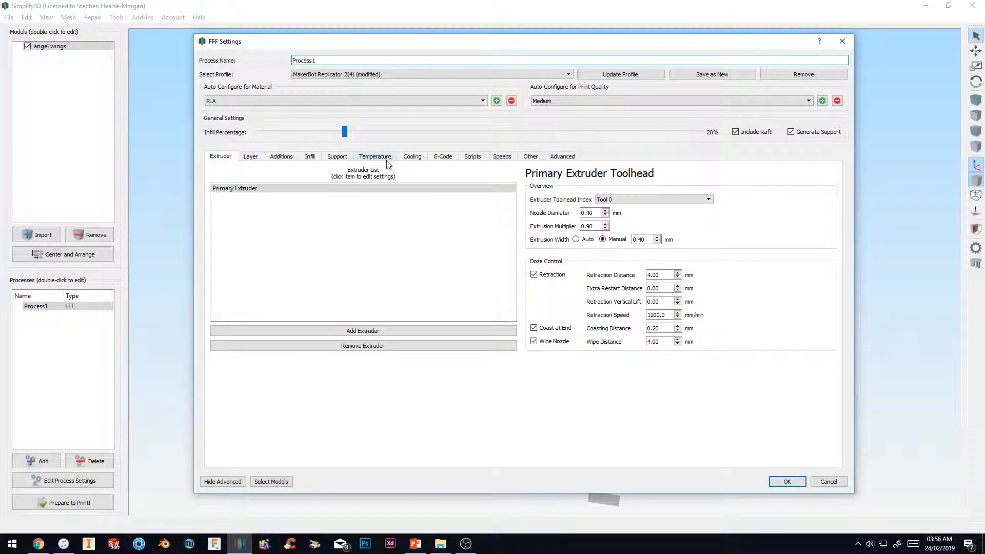
mouse_move(376, 161)
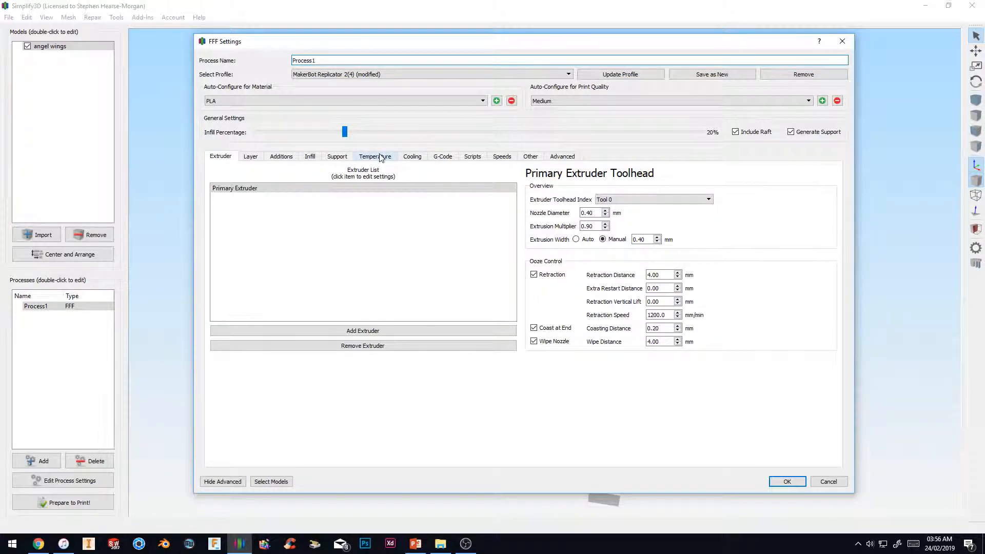
mouse_move(501, 156)
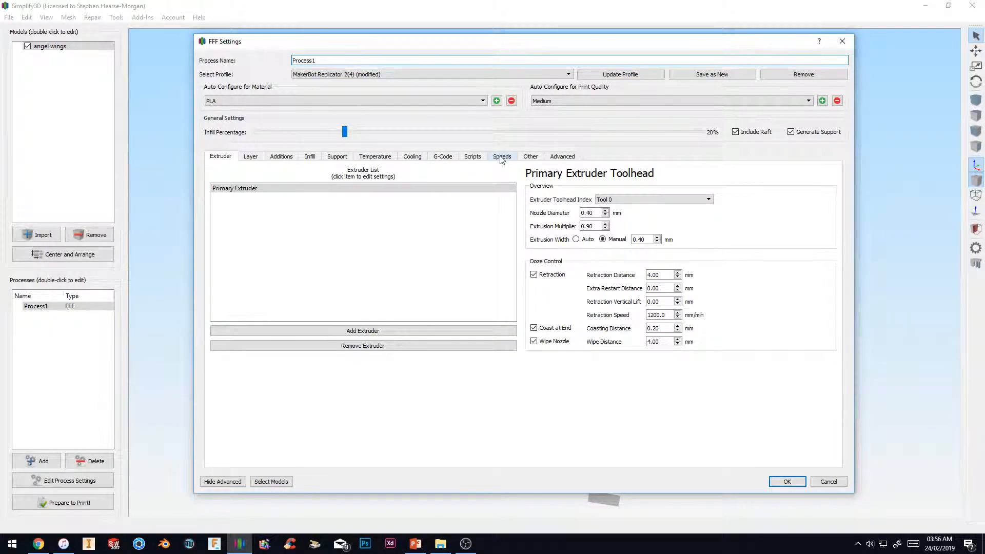
click(472, 156)
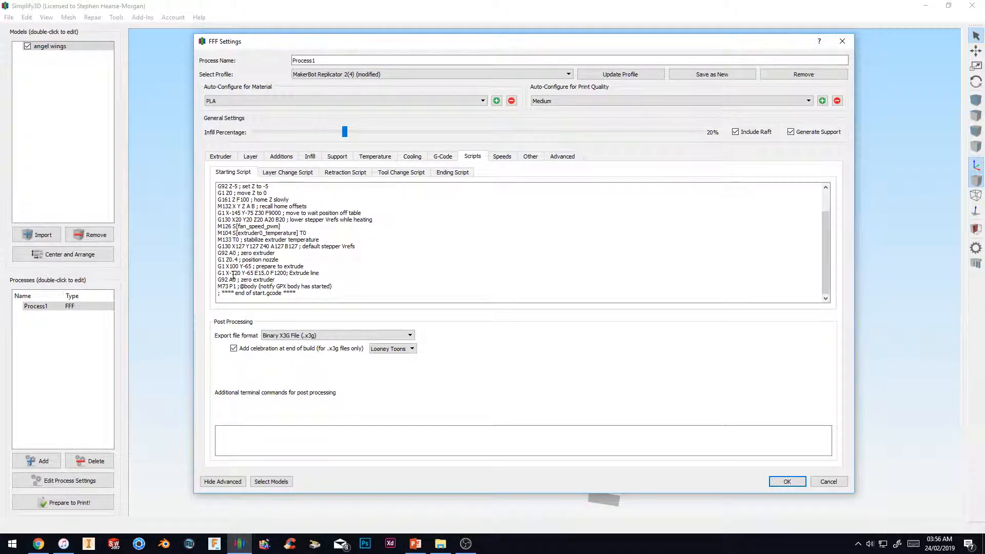
mouse_move(236, 276)
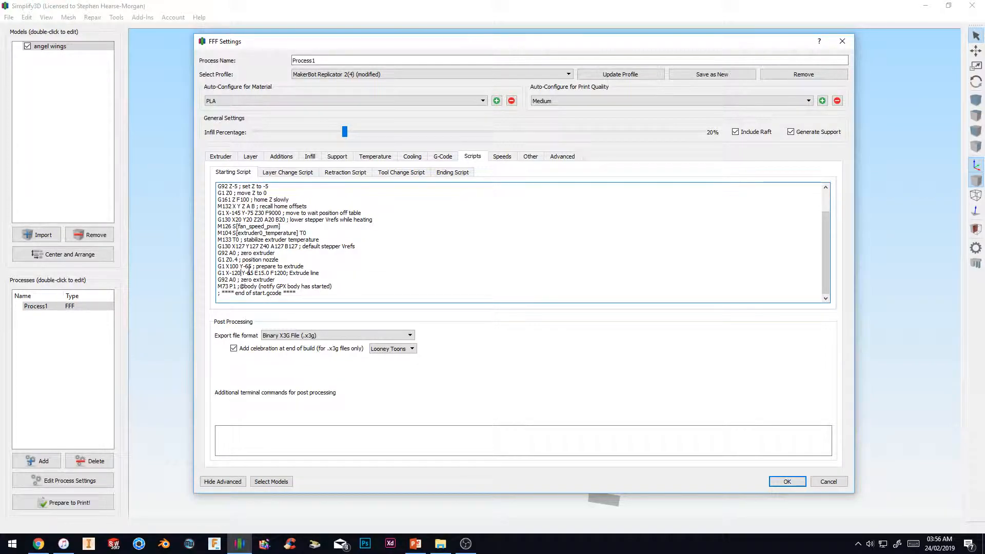
mouse_move(270, 276)
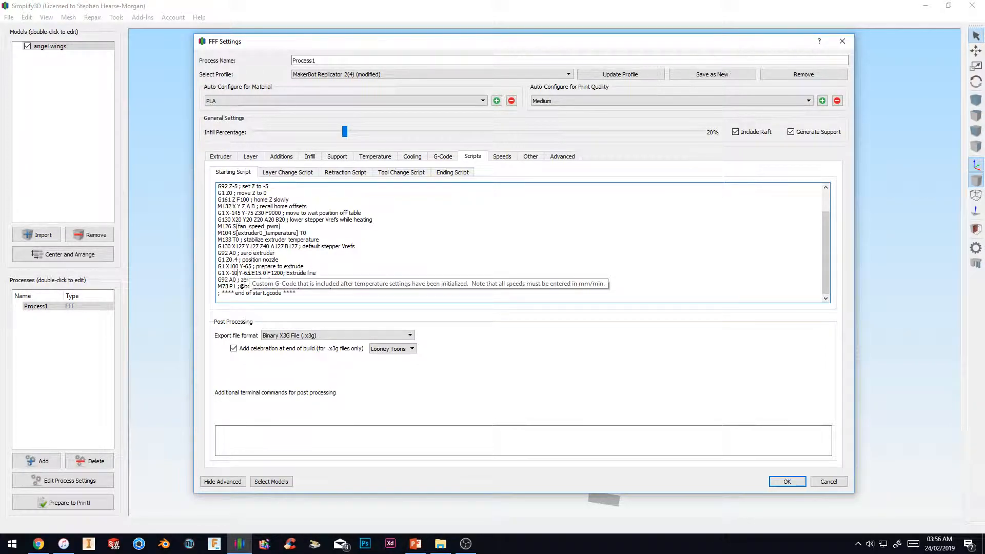
mouse_move(685, 507)
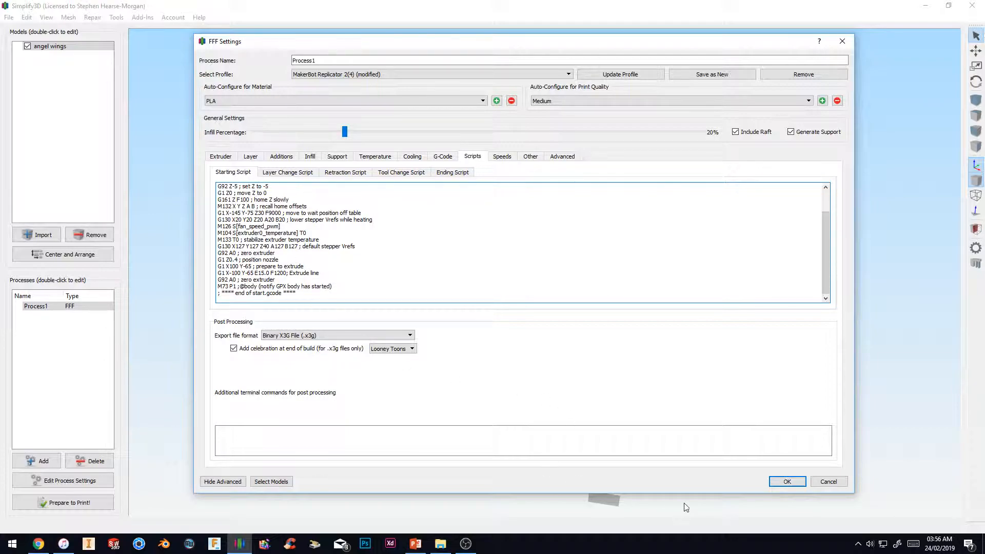
Step: Confirm the settings, re-slice the wings into a 34-minute build preview, then return to the model view
click(787, 481)
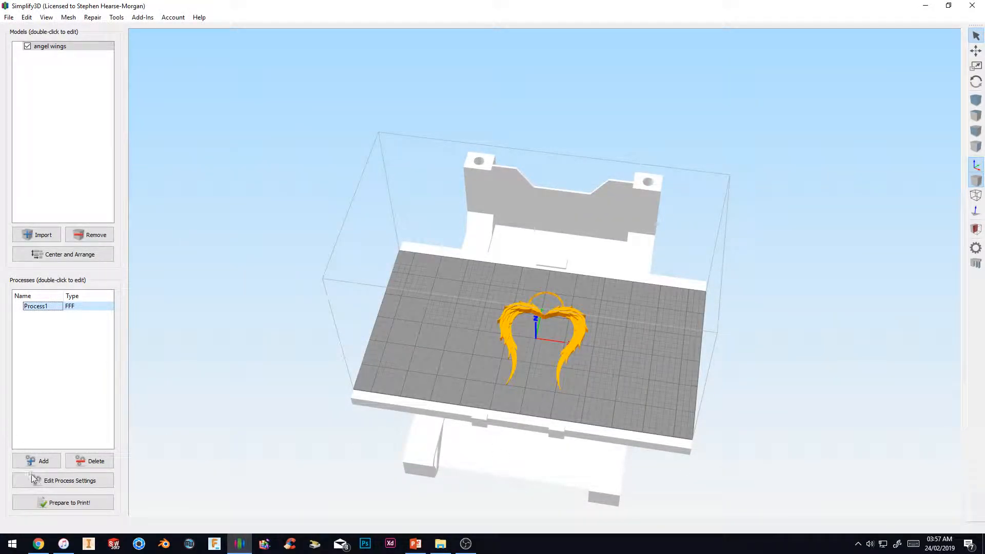
click(63, 501)
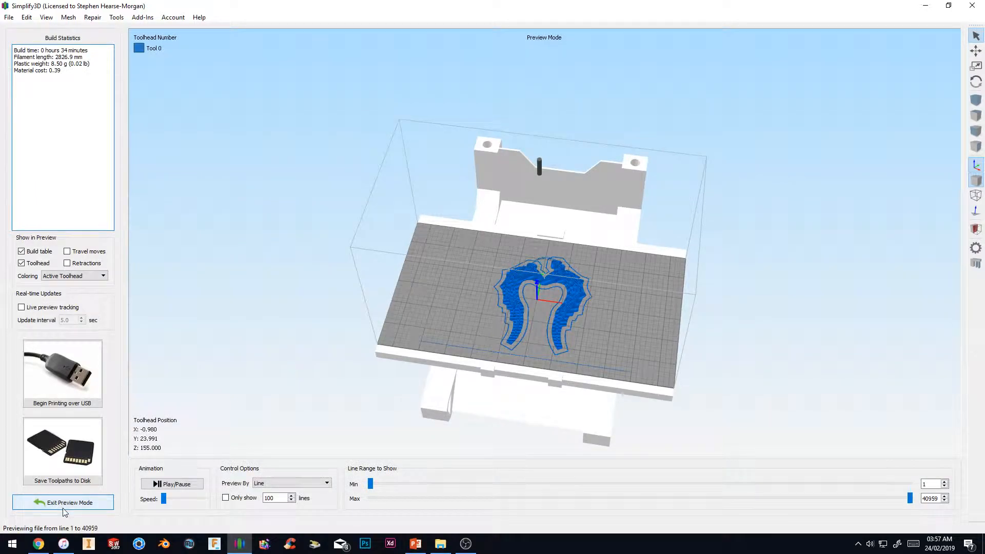
mouse_move(524, 408)
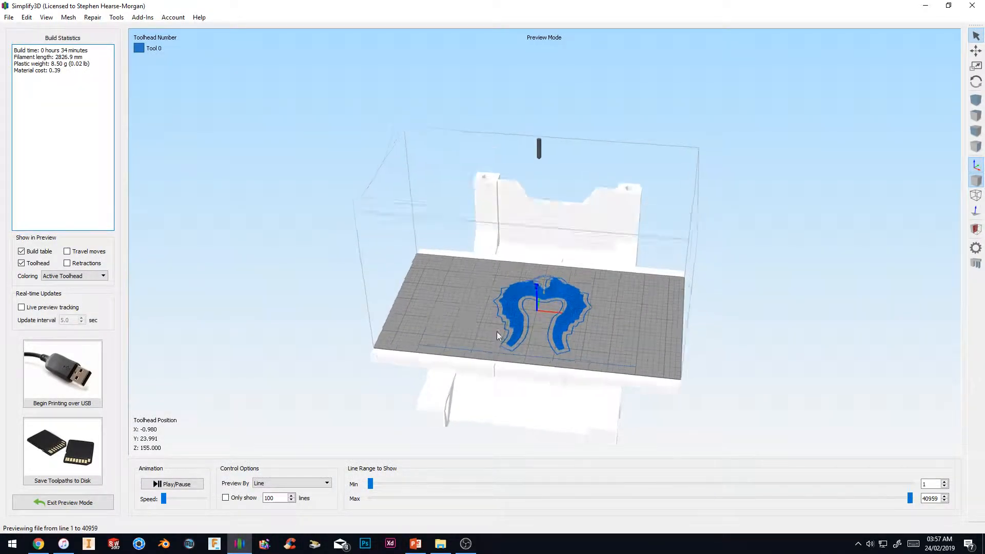
click(63, 503)
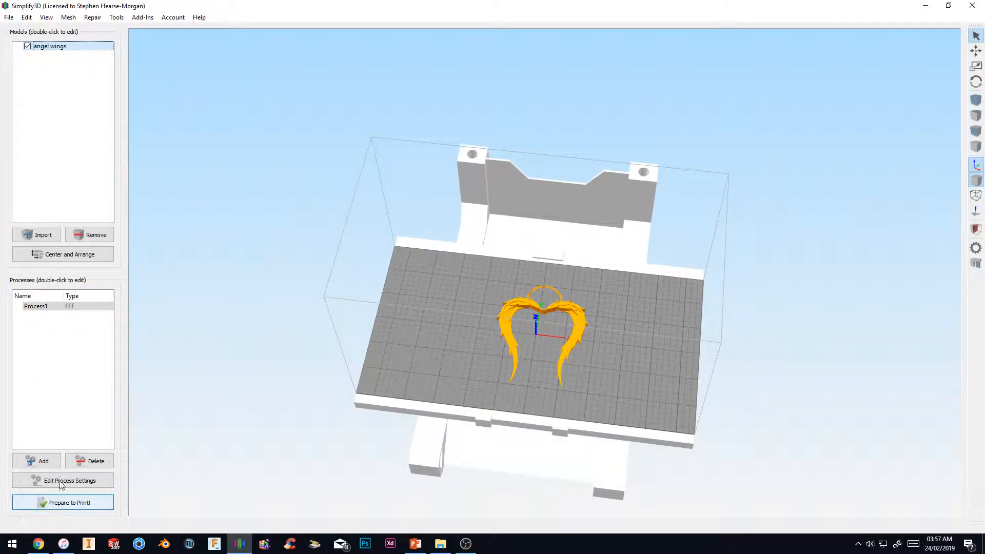
Step: Check the Speeds settings, then return to the Starting Script and highlight the E15.0 prime line extrusion value
click(69, 480)
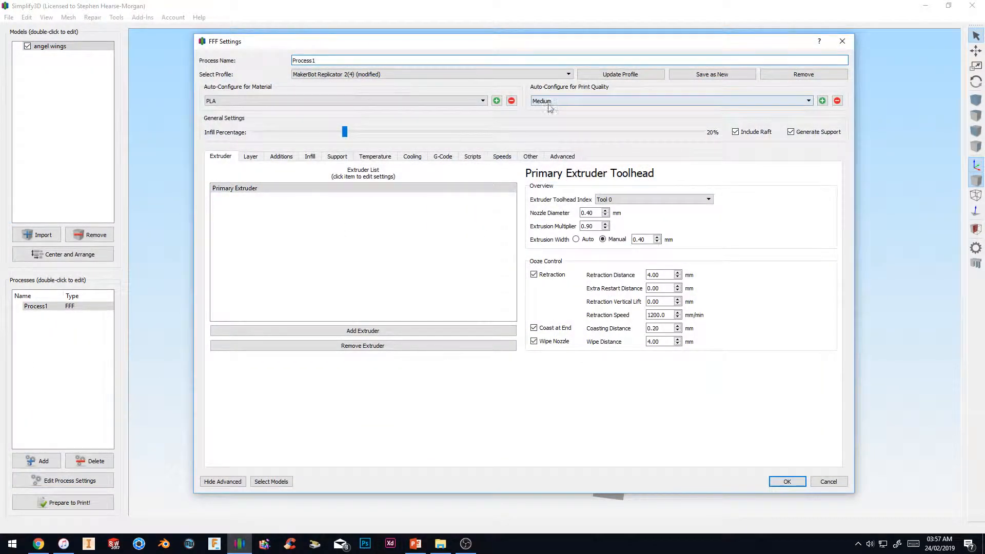
click(501, 156)
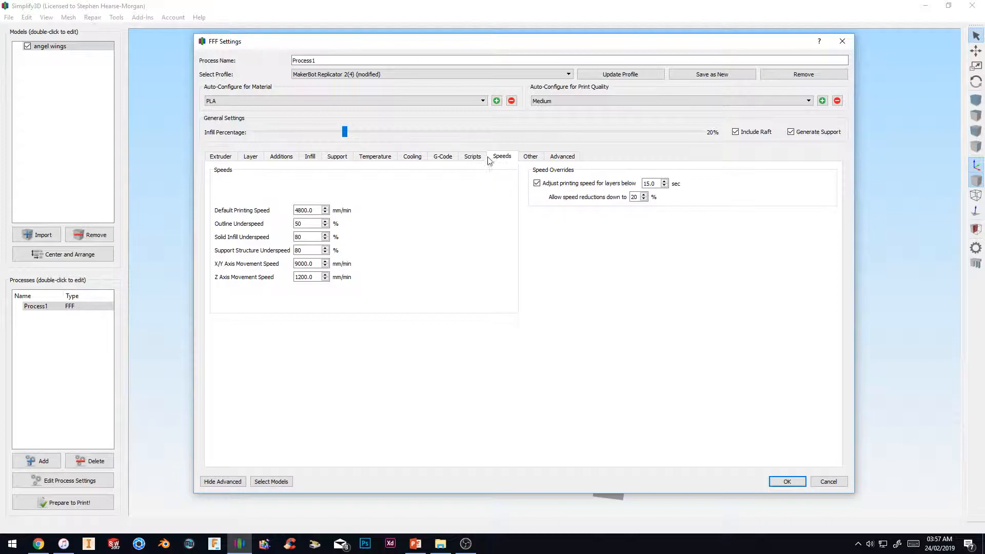
click(472, 156)
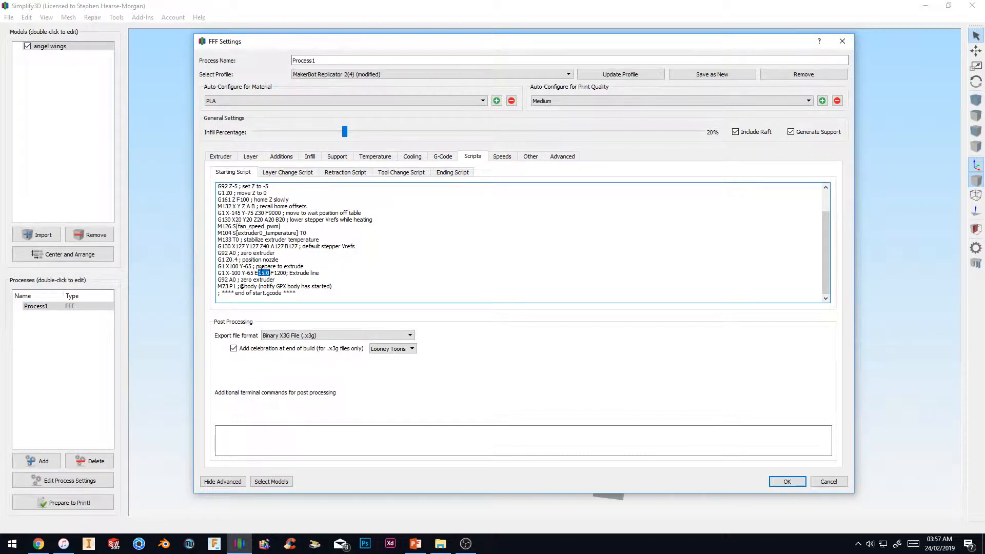
mouse_move(264, 273)
text(2)
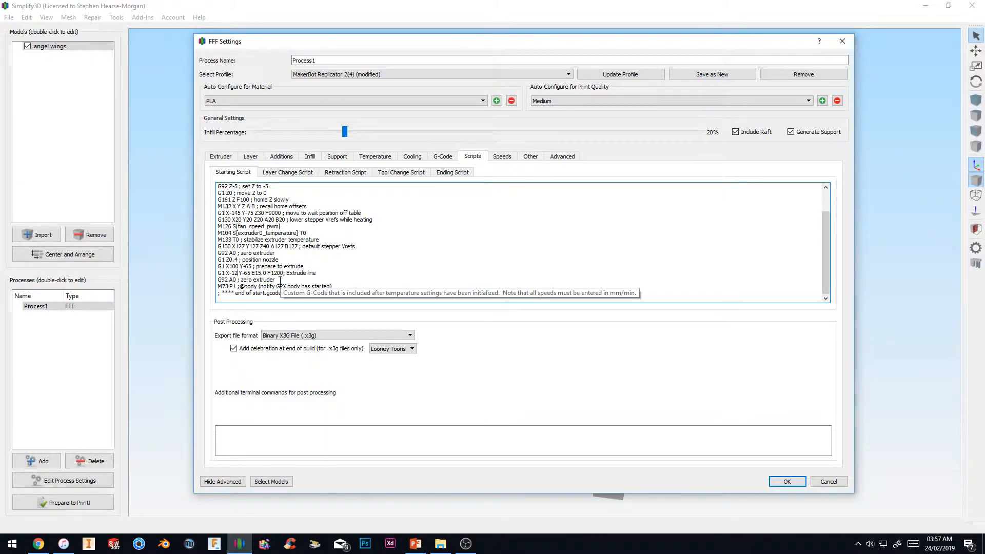
mouse_move(828, 526)
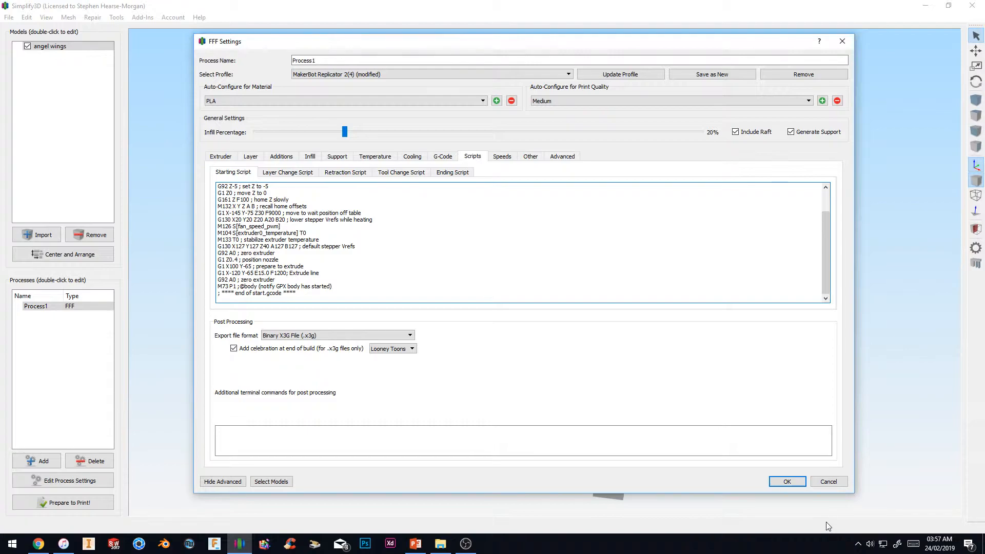
mouse_move(787, 481)
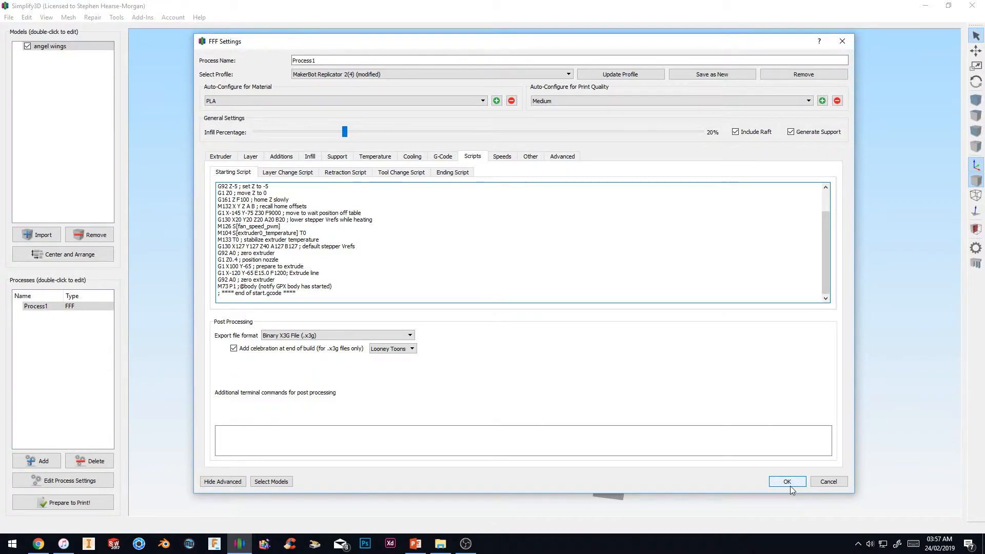